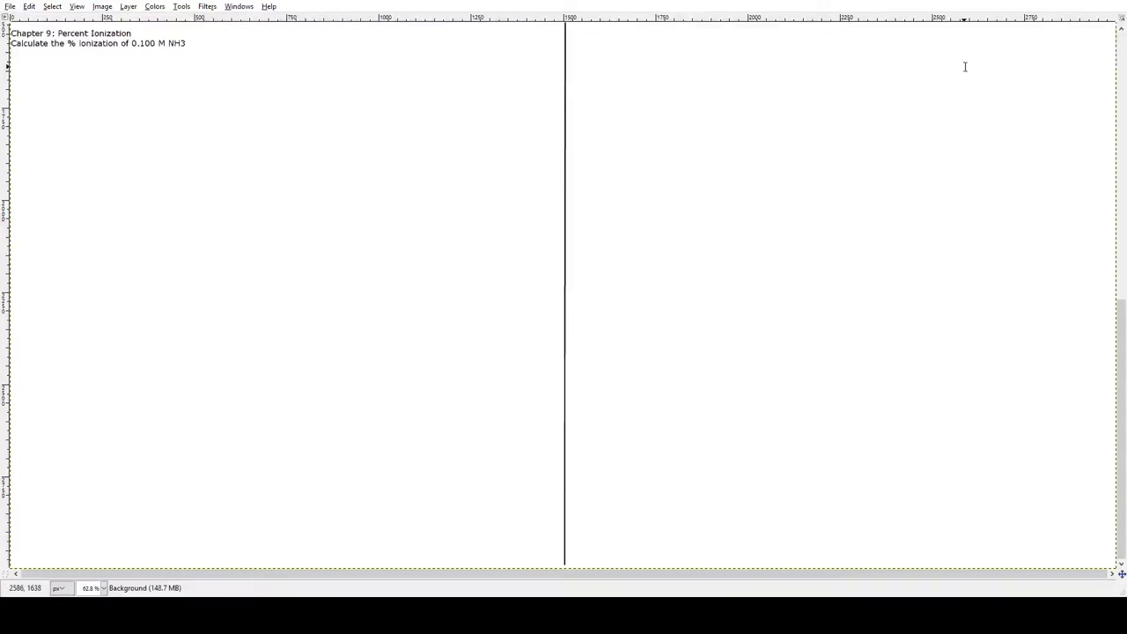
pyautogui.moveTo(828, 59)
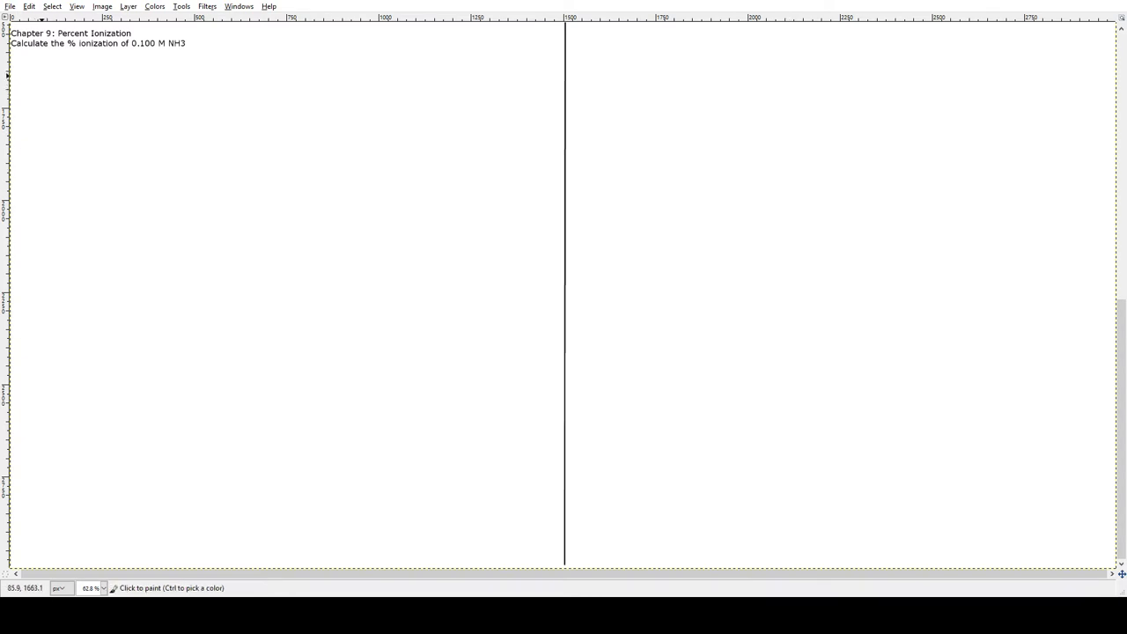
pyautogui.moveTo(7, 80)
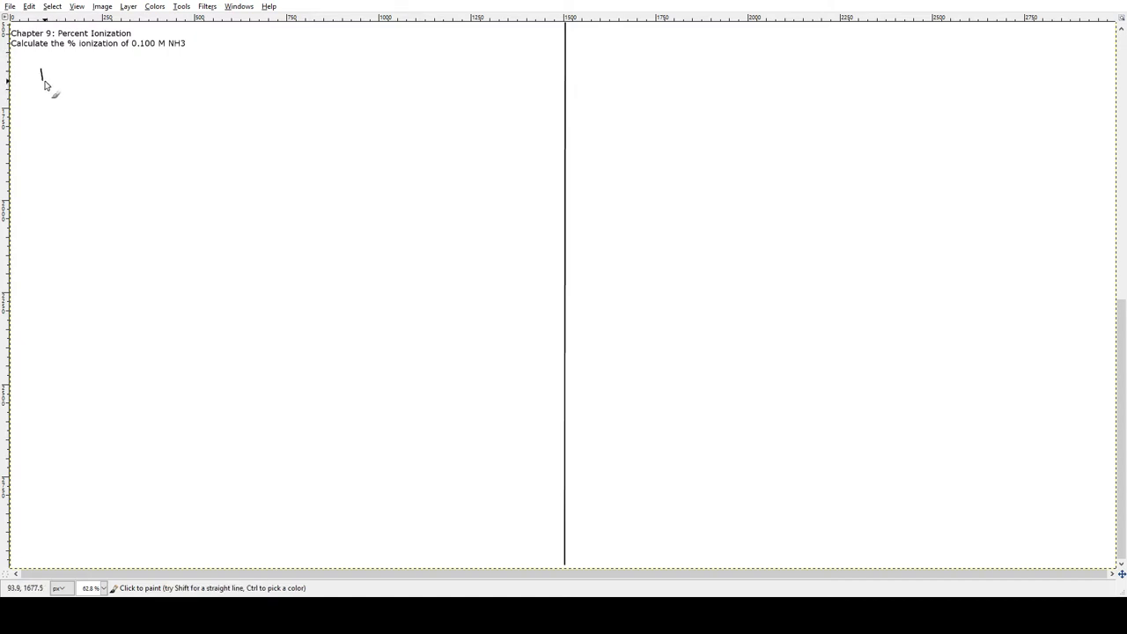
# Handwrite a circled 1 with the heading 'Identify major species' in black.
pyautogui.moveTo(49, 84); pyautogui.dragTo(39, 67)
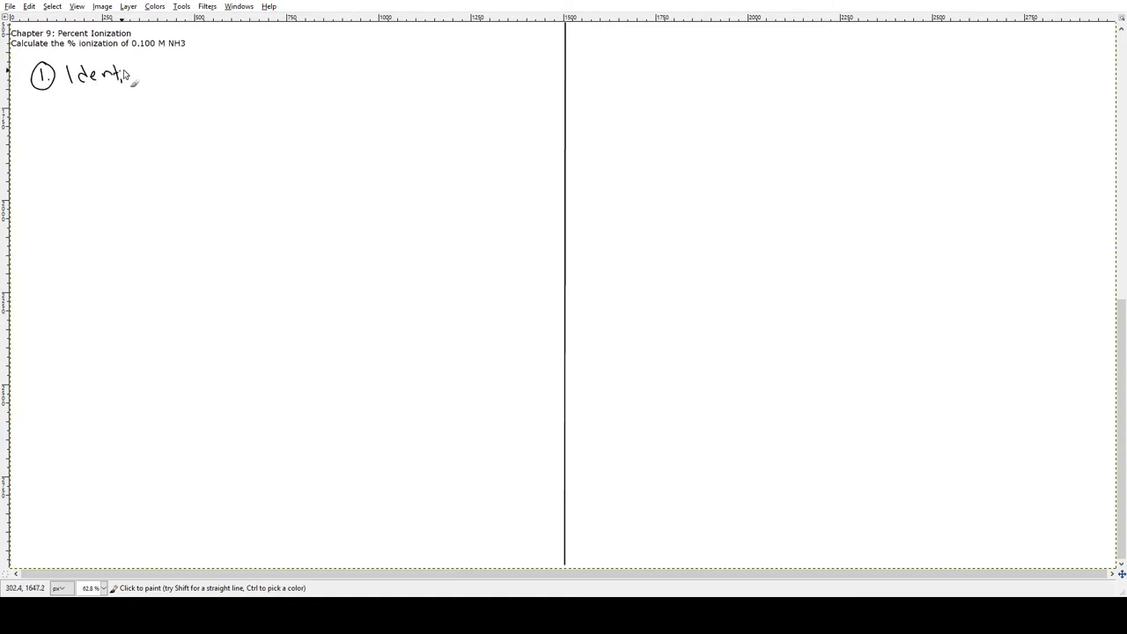
pyautogui.moveTo(132, 79); pyautogui.dragTo(176, 83)
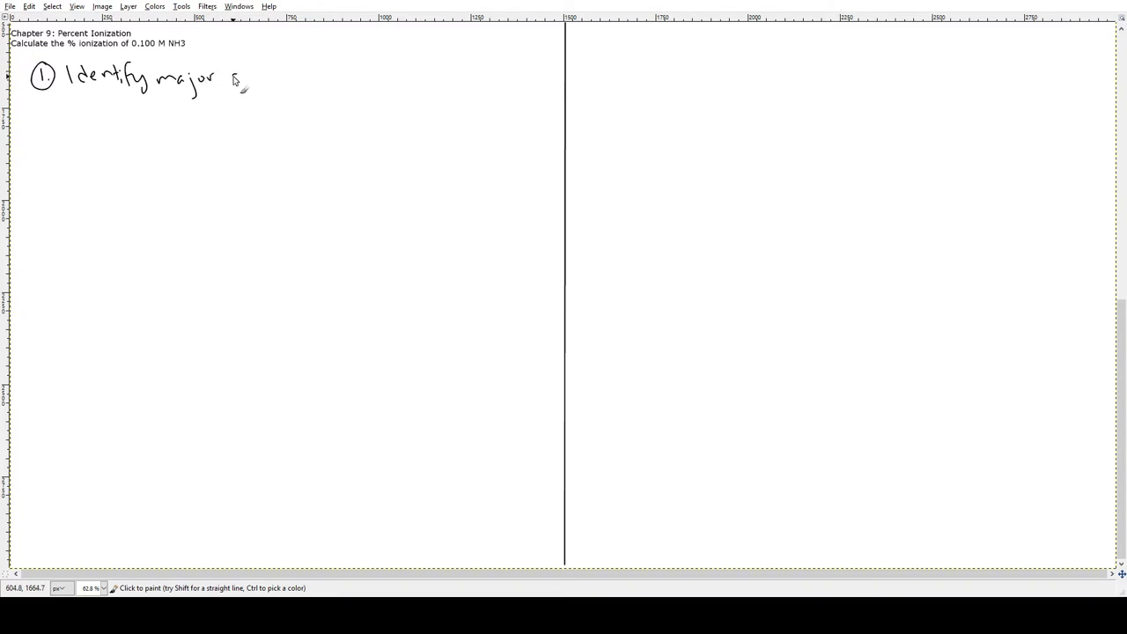
pyautogui.moveTo(229, 83); pyautogui.dragTo(304, 83)
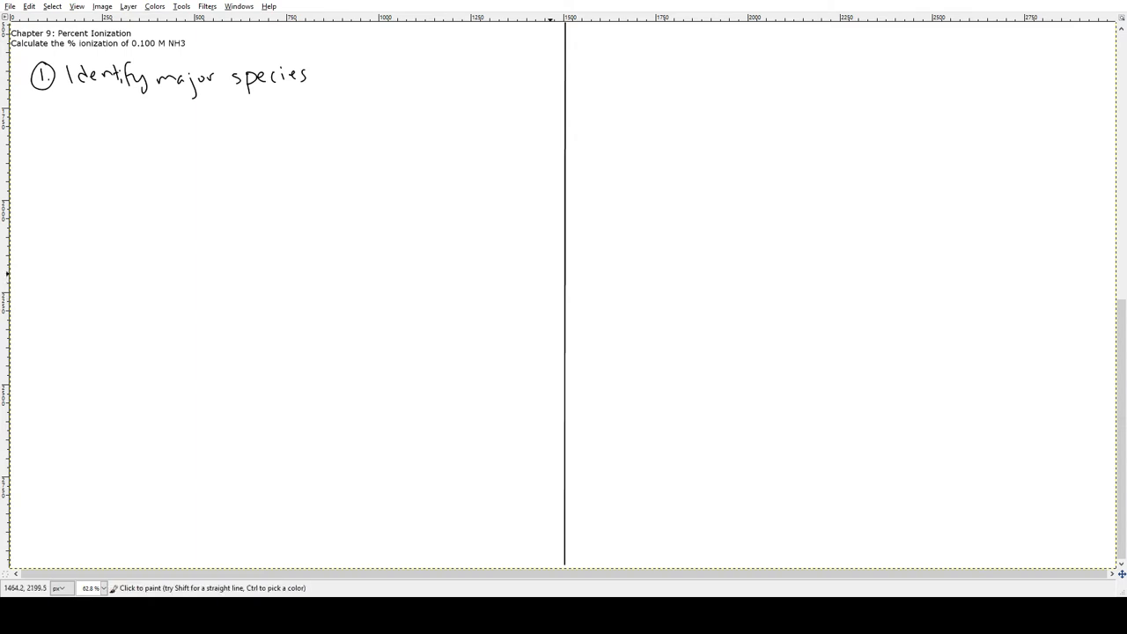
# Write 'NH3 – Weak base' in teal beneath the step 1 heading.
pyautogui.moveTo(164, 106); pyautogui.dragTo(164, 128)
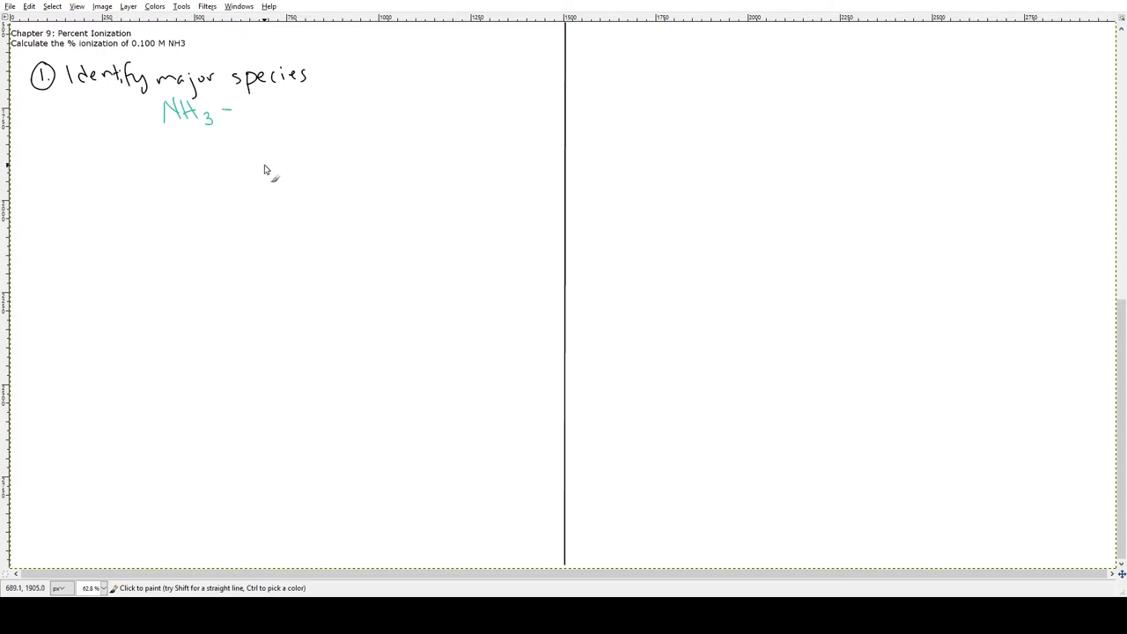
pyautogui.moveTo(272, 145)
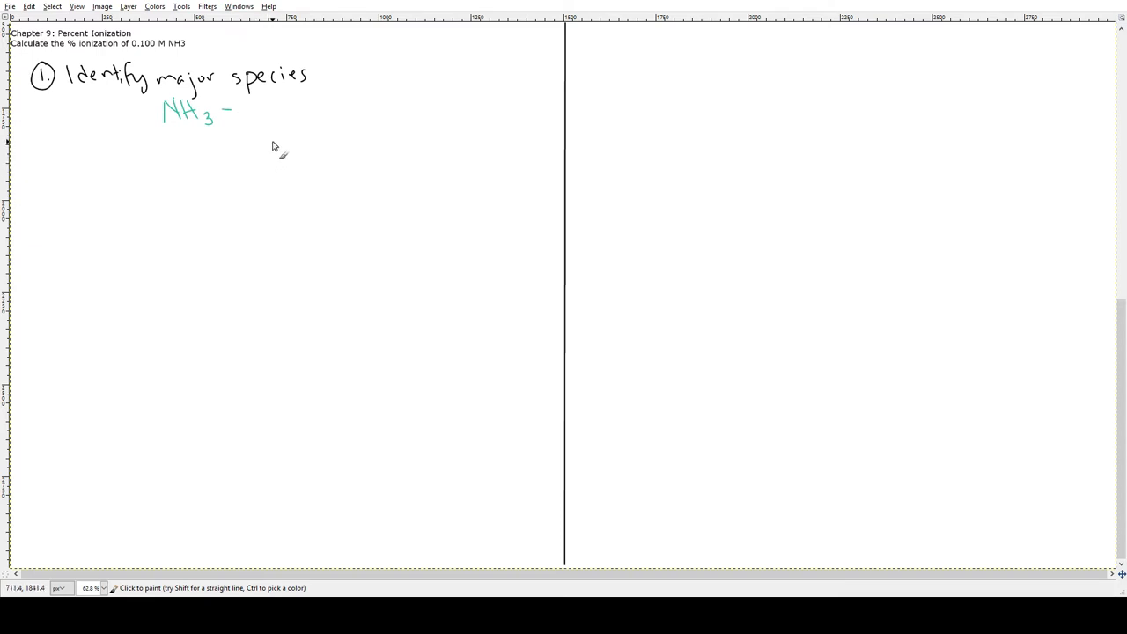
pyautogui.moveTo(260, 124)
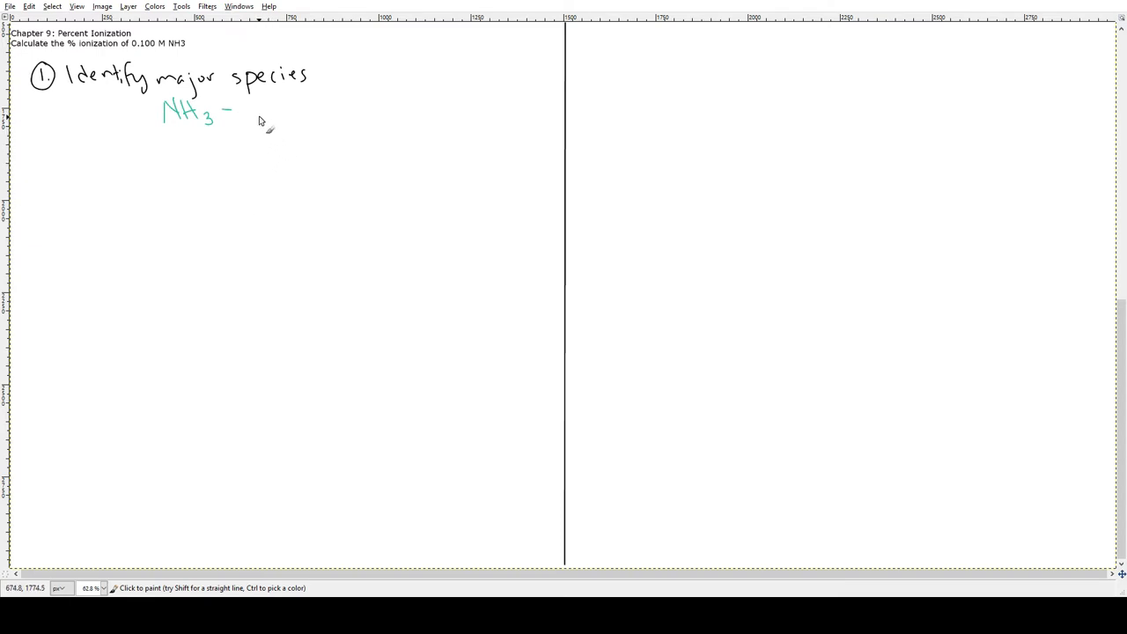
pyautogui.moveTo(315, 91)
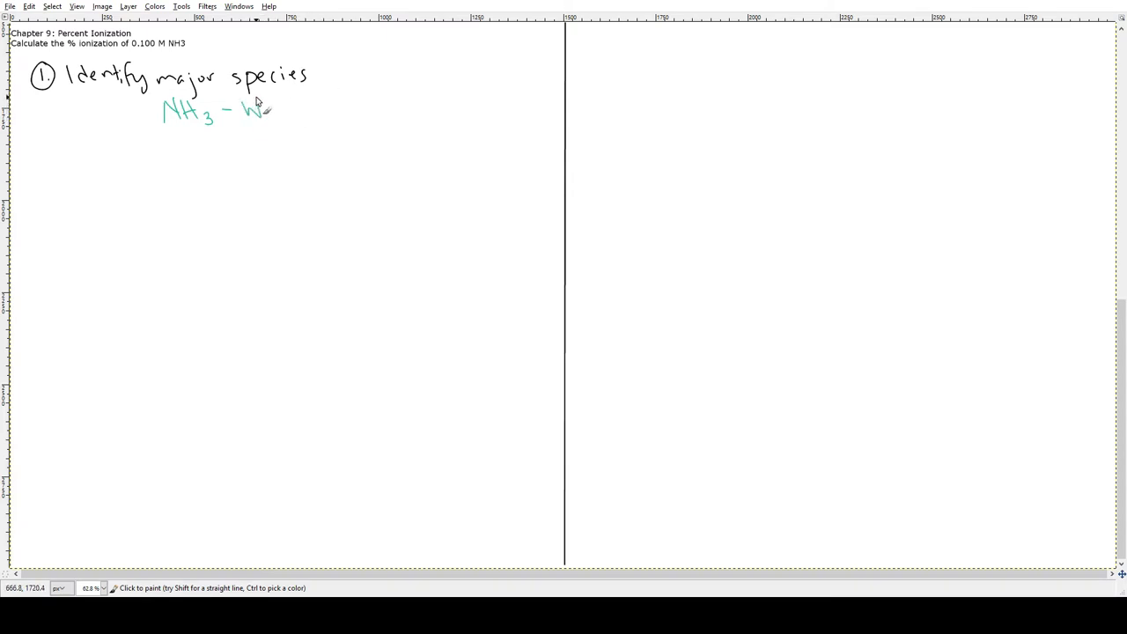
pyautogui.moveTo(255, 110); pyautogui.dragTo(308, 110)
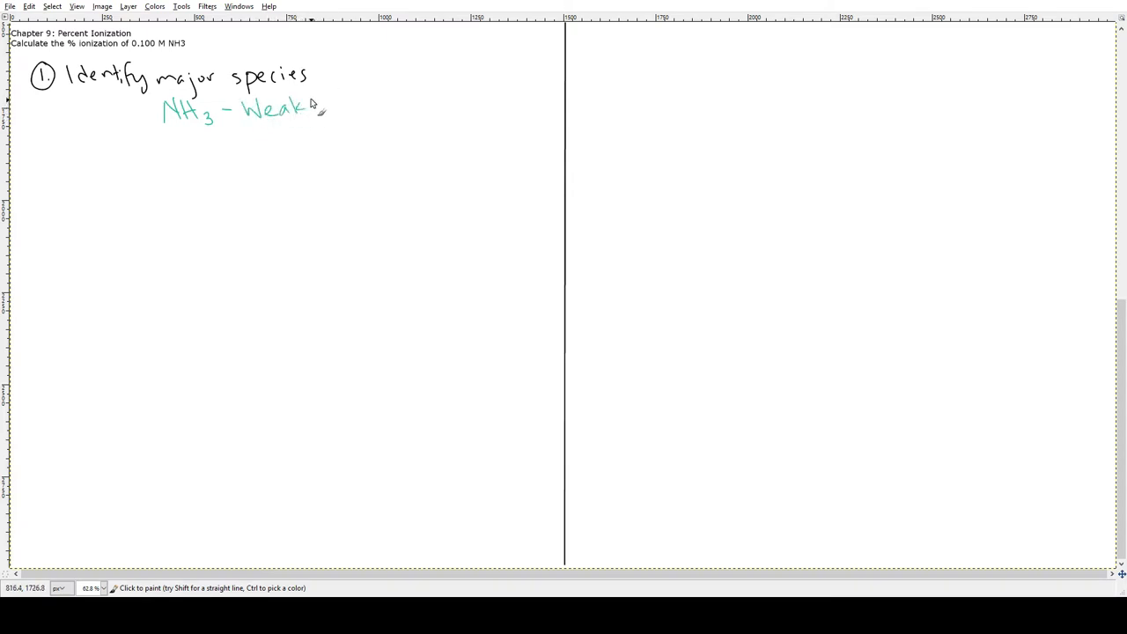
pyautogui.moveTo(312, 105); pyautogui.dragTo(357, 110)
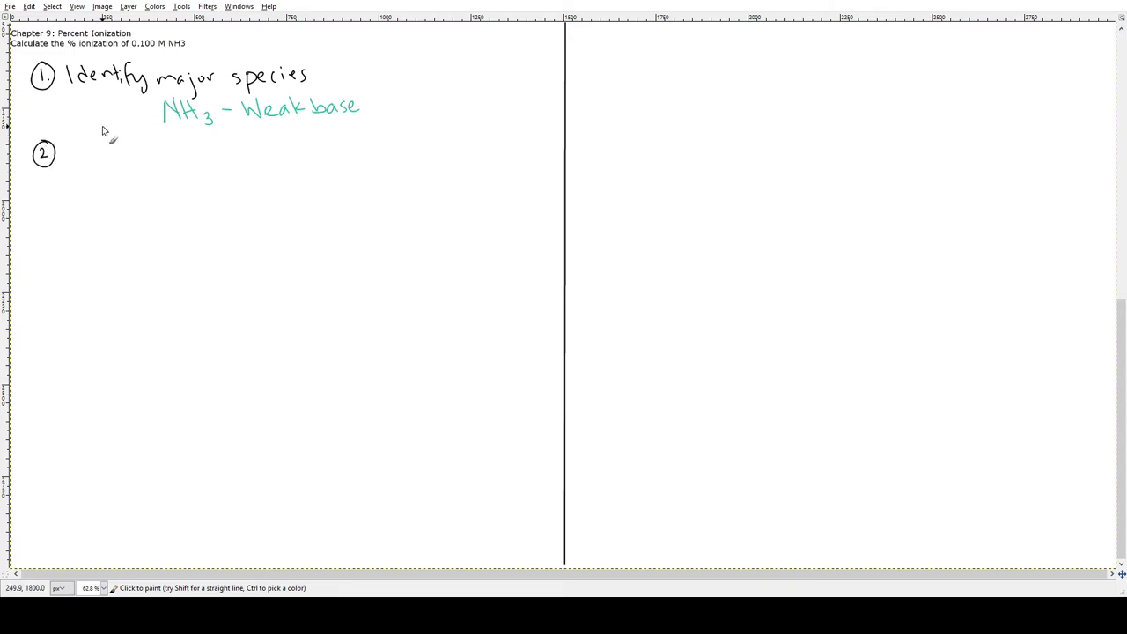
pyautogui.moveTo(104, 132)
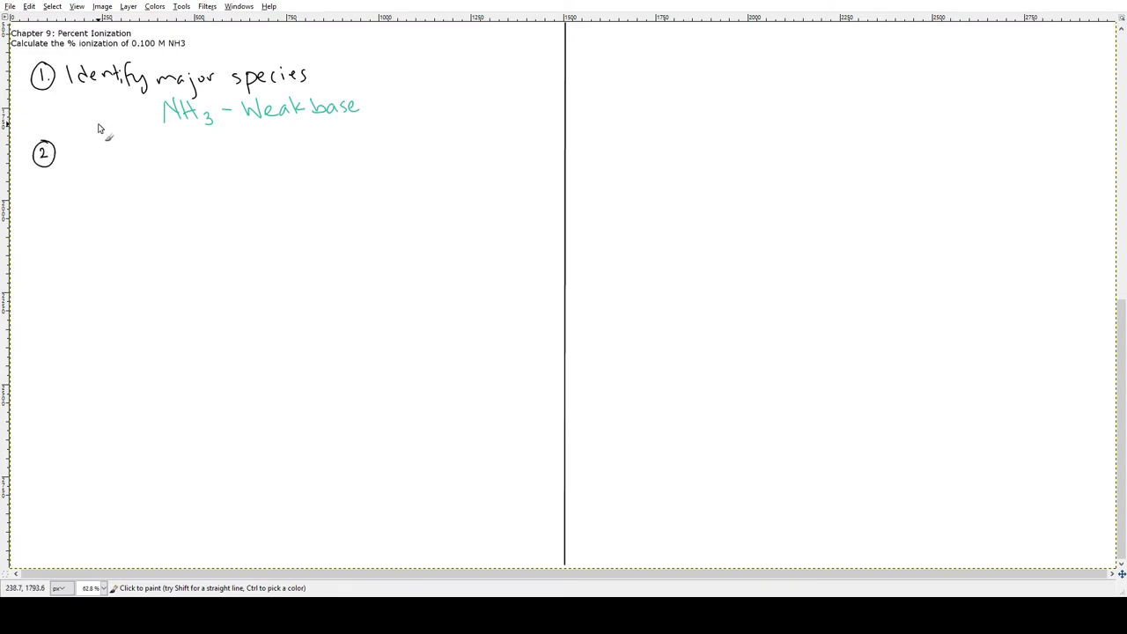
pyautogui.moveTo(141, 157)
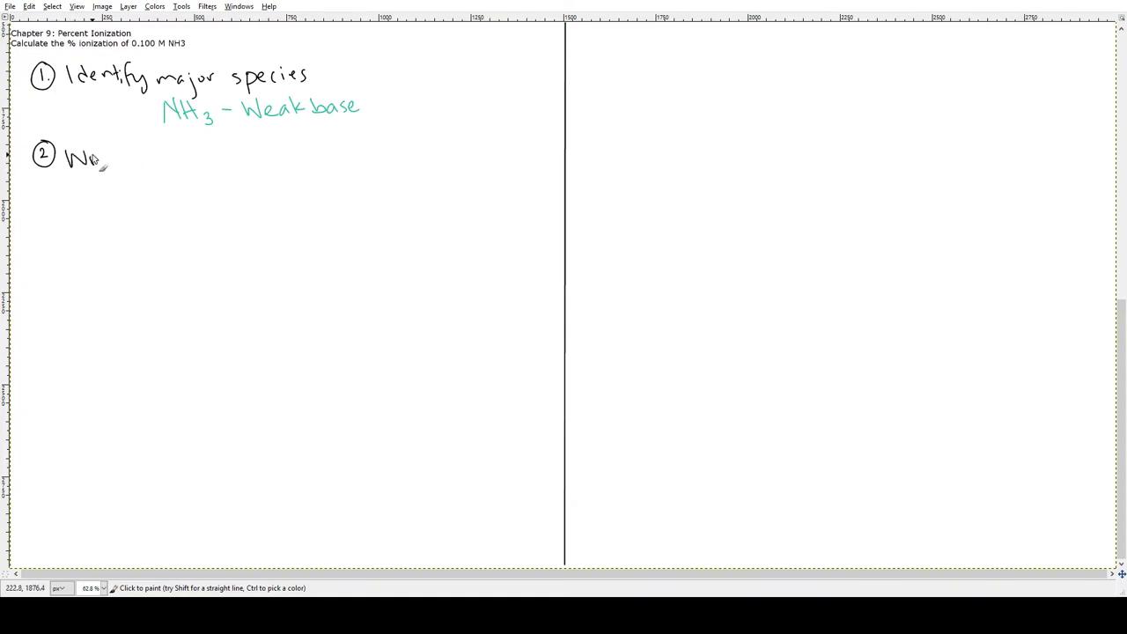
# Write 'Write out the rxn' and the teal reaction NH3 + H2O ⇌ NH4+ + OH−.
pyautogui.moveTo(79, 157); pyautogui.dragTo(180, 163)
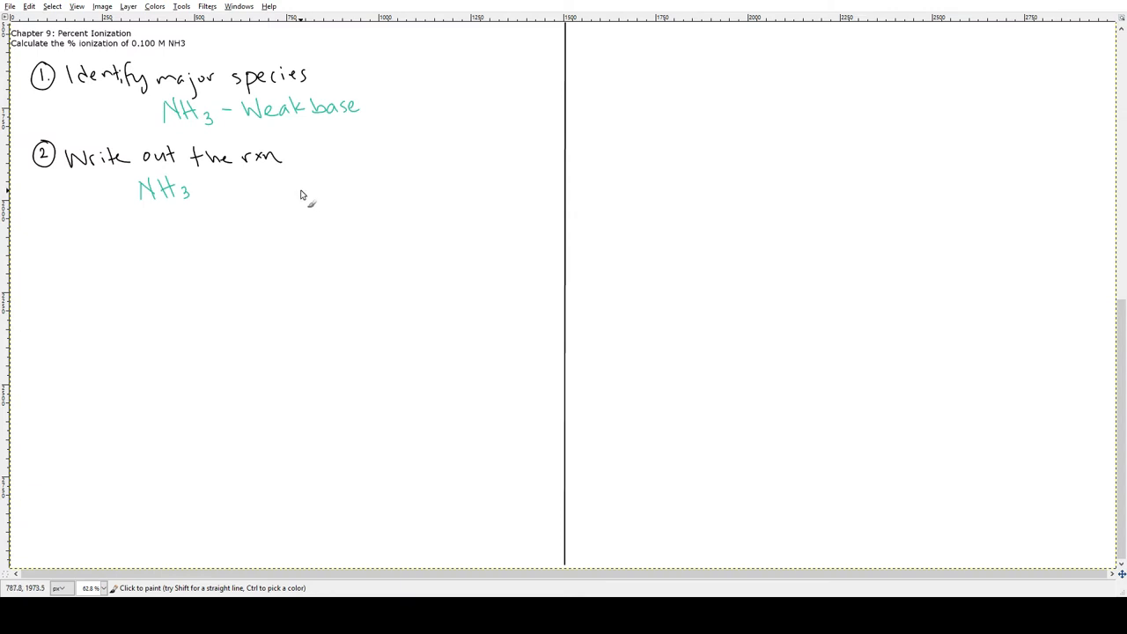
pyautogui.moveTo(286, 193)
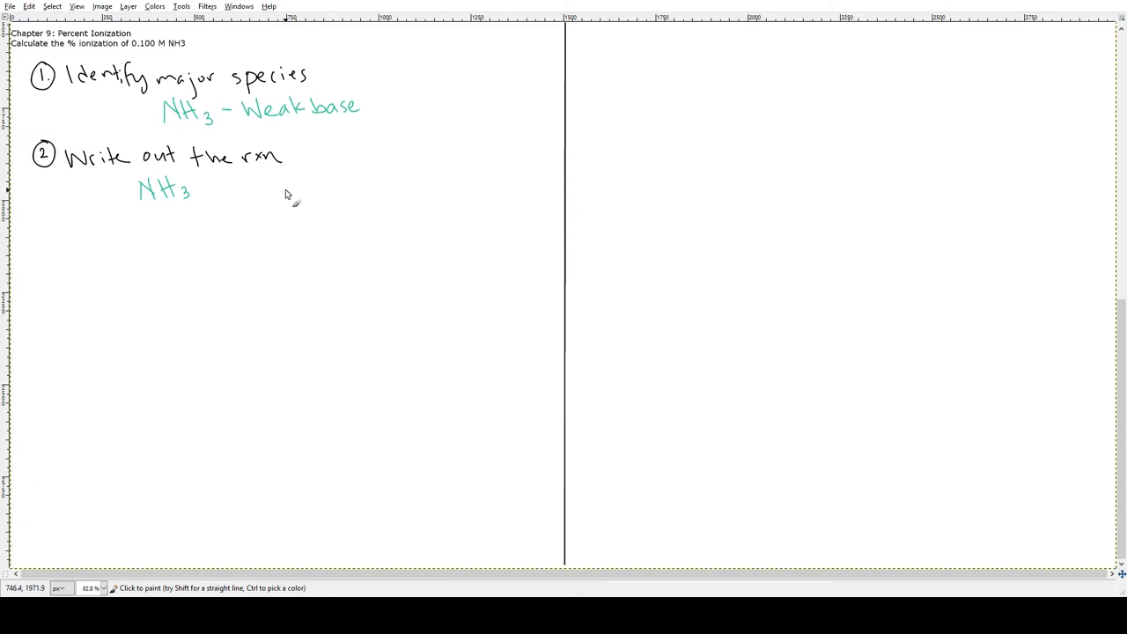
pyautogui.moveTo(322, 190); pyautogui.dragTo(287, 192)
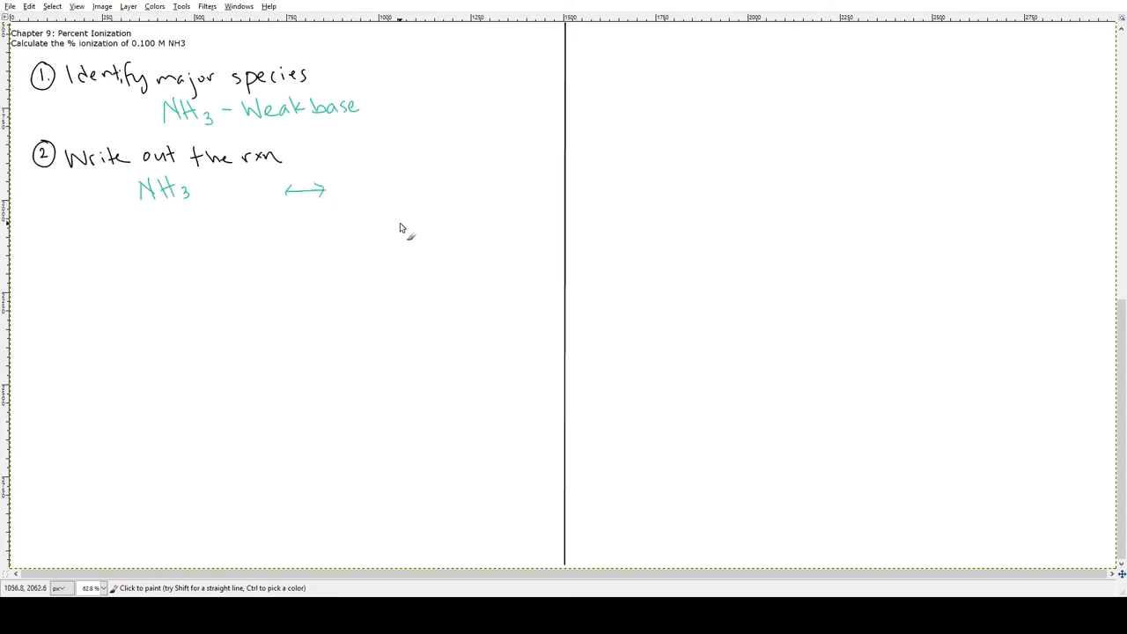
pyautogui.moveTo(346, 207)
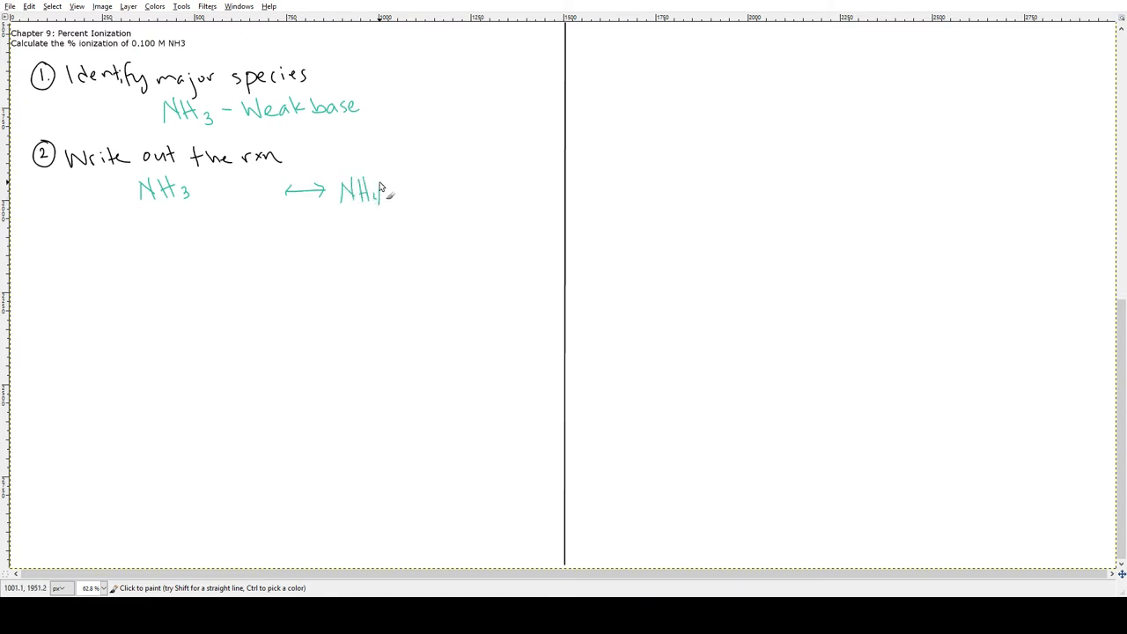
pyautogui.click(378, 172)
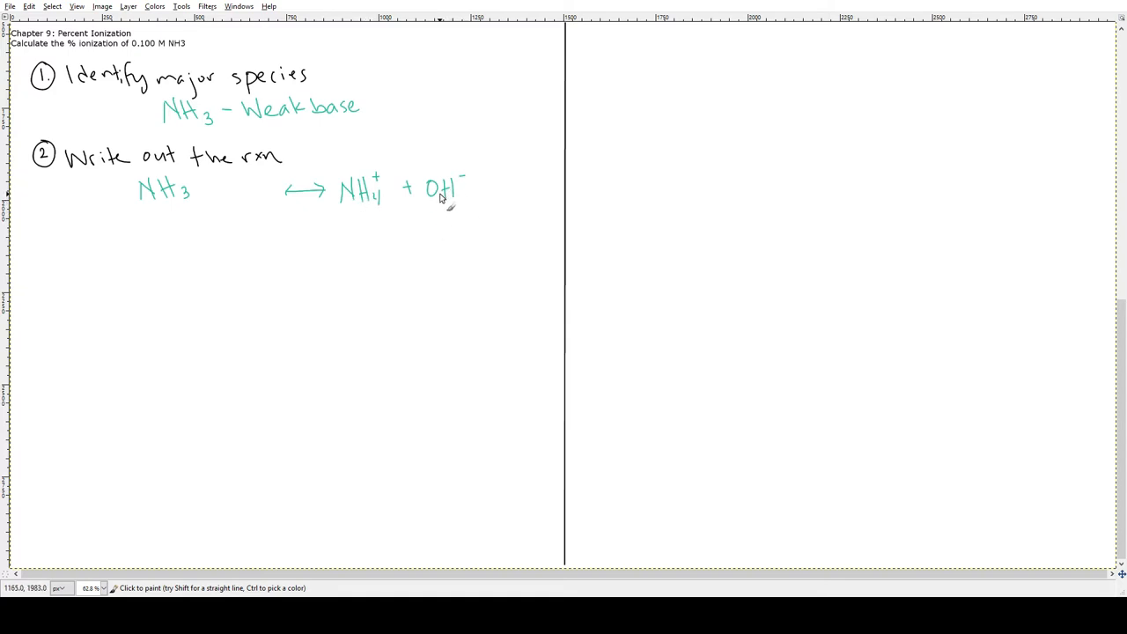
pyautogui.moveTo(231, 198)
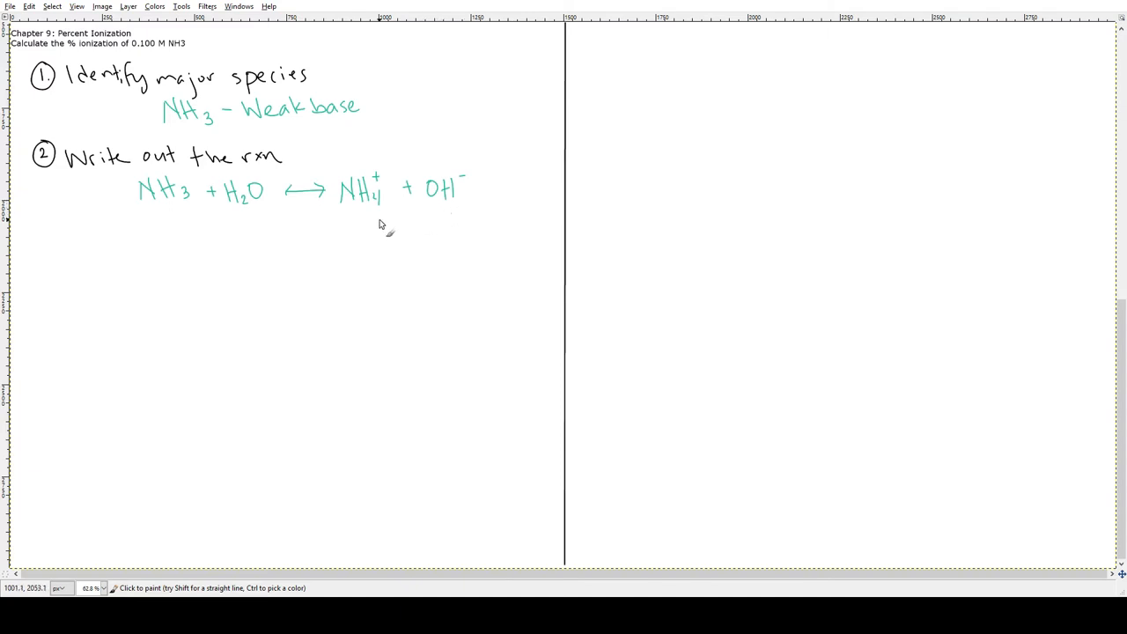
pyautogui.moveTo(249, 216)
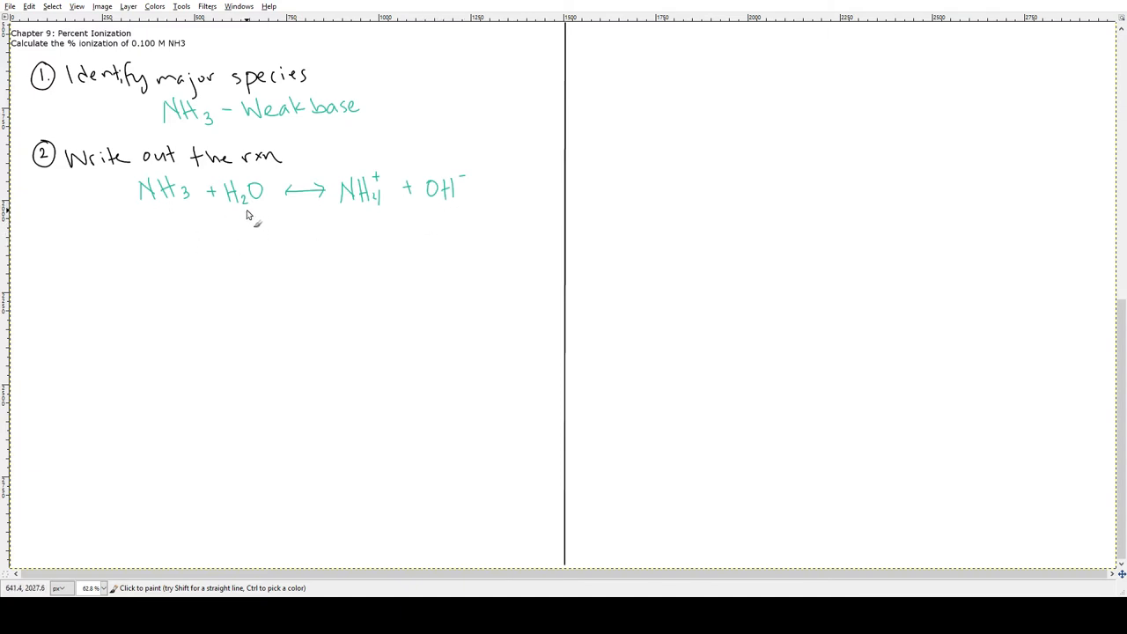
pyautogui.moveTo(884, 257)
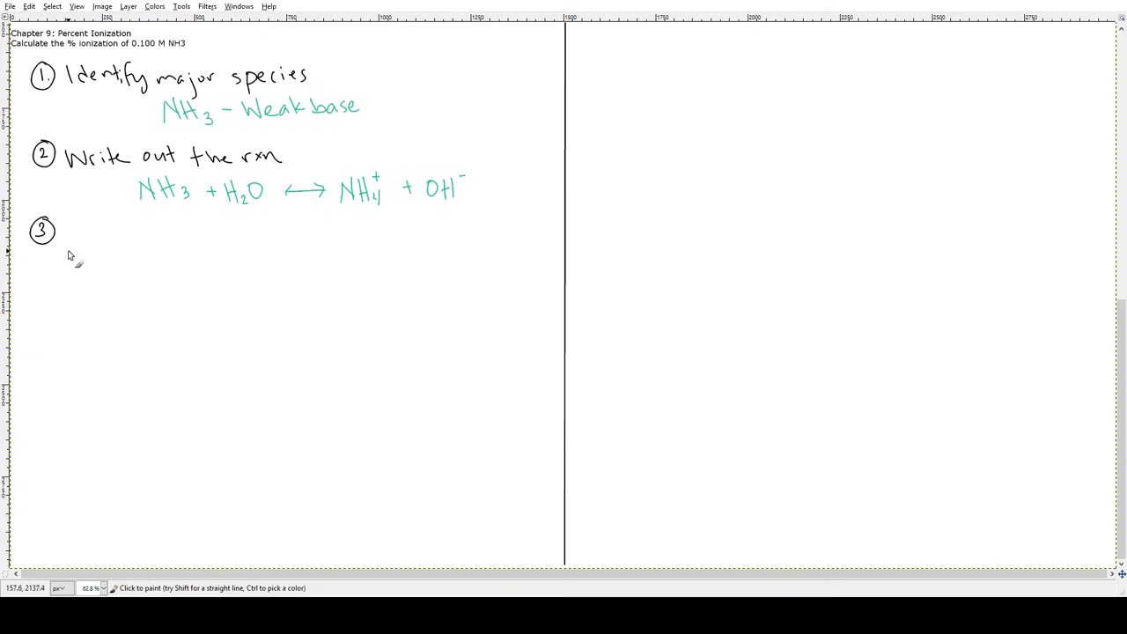
# Handwrite the step 3 heading 'Write out the equilibrium expression'.
pyautogui.click(67, 227)
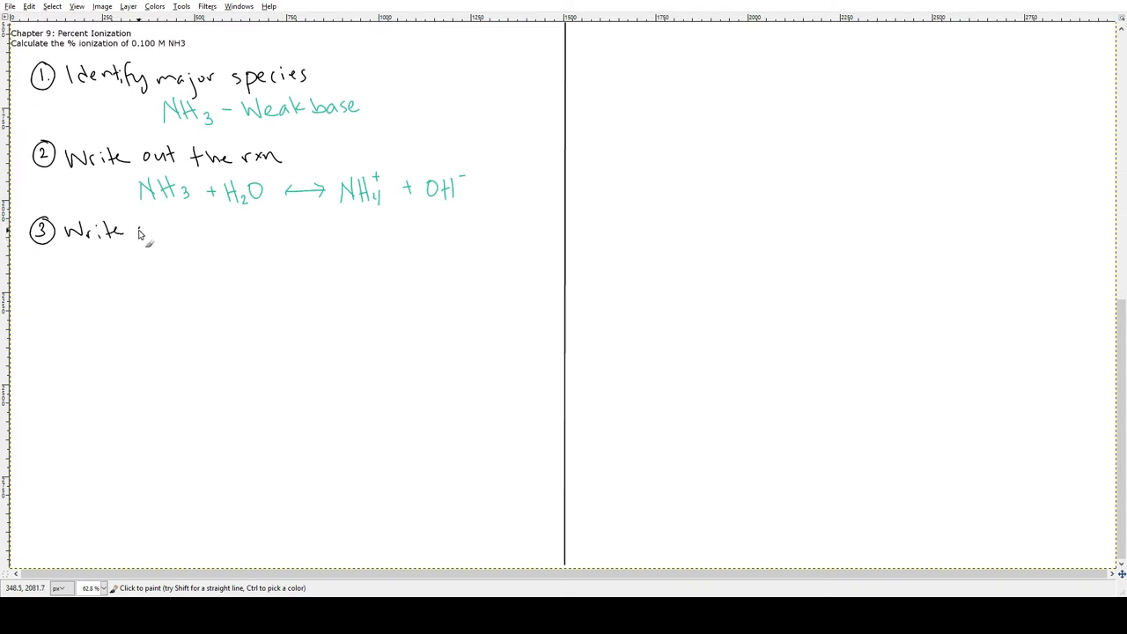
pyautogui.moveTo(132, 231); pyautogui.dragTo(203, 233)
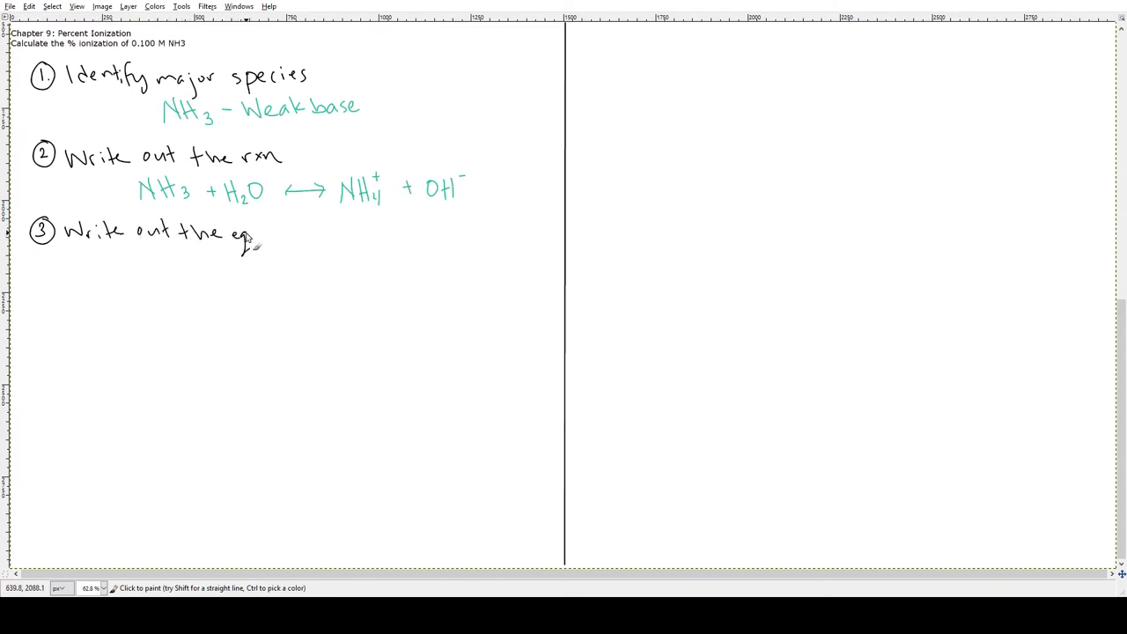
pyautogui.moveTo(247, 237); pyautogui.dragTo(304, 238)
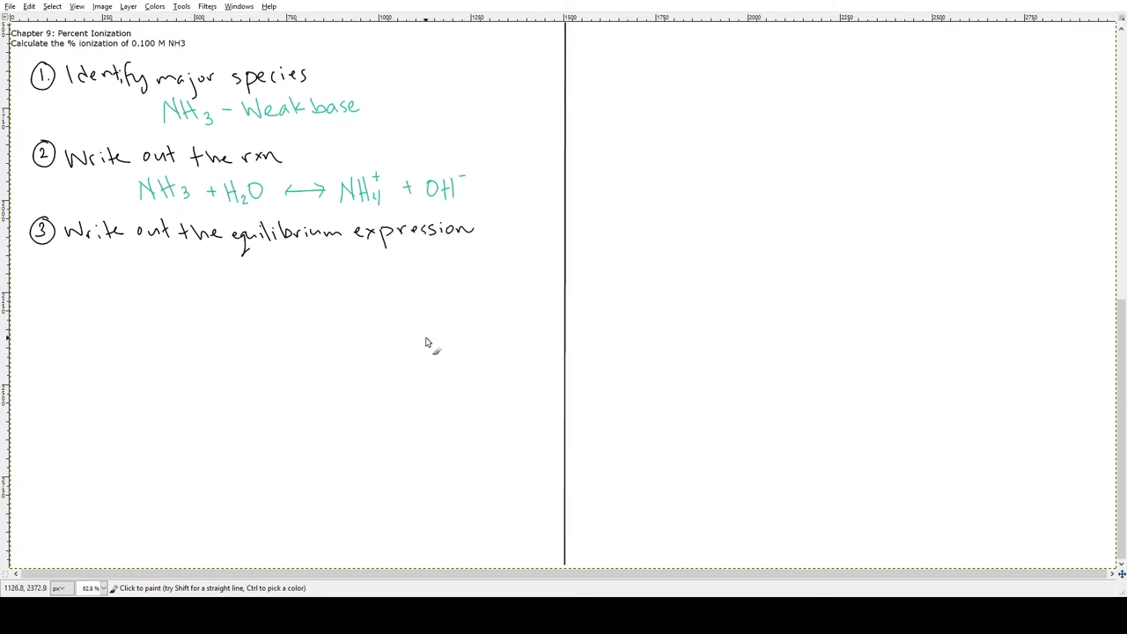
pyautogui.moveTo(431, 301)
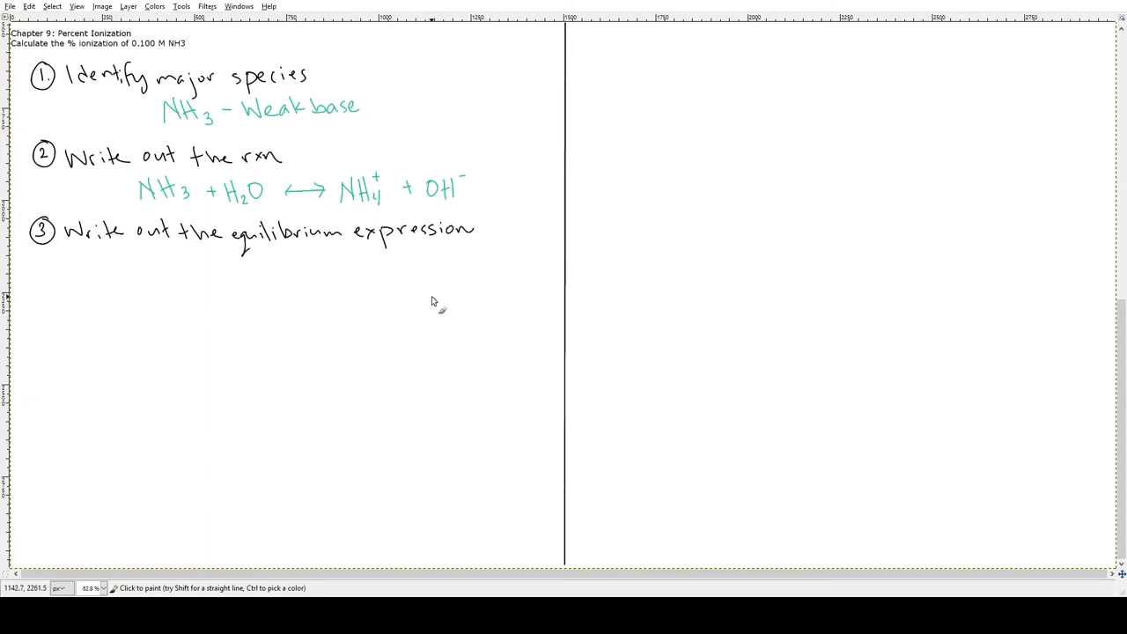
pyautogui.moveTo(442, 297)
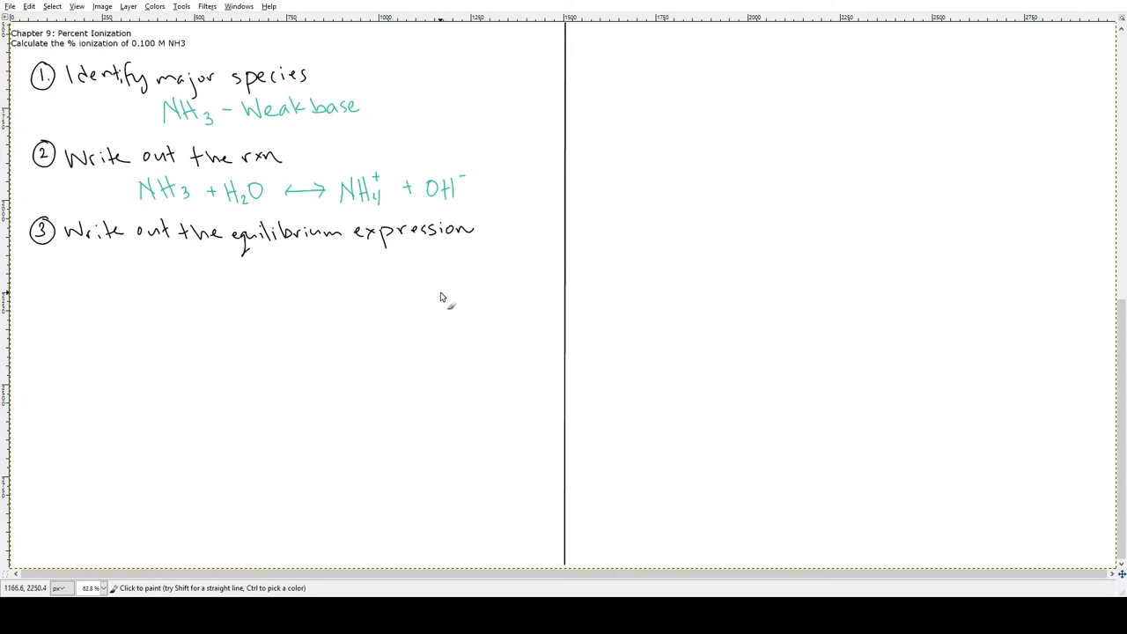
pyautogui.moveTo(176, 280)
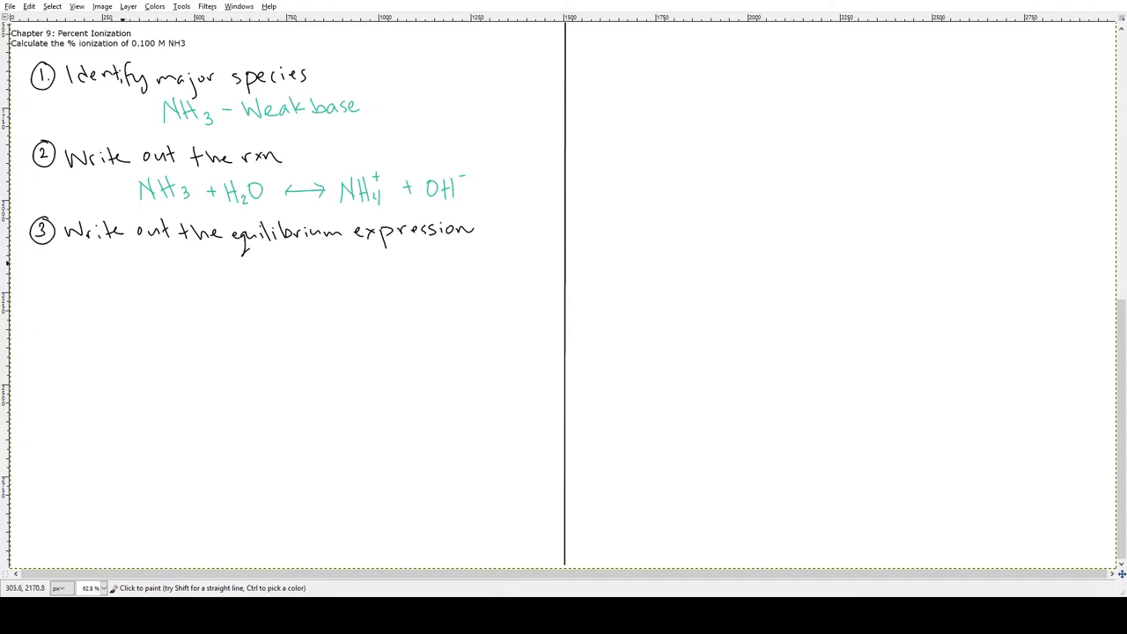
# Write Kb = [NH4+][OH−] over [NH3] beneath the heading.
pyautogui.moveTo(137, 249); pyautogui.dragTo(157, 277)
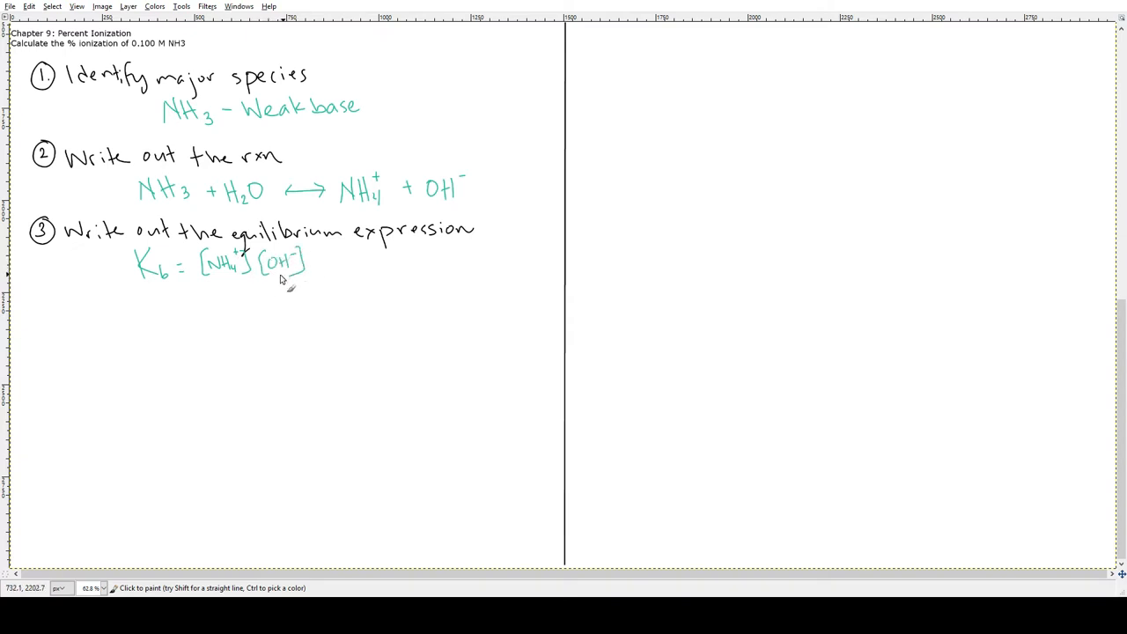
pyautogui.moveTo(204, 277); pyautogui.dragTo(304, 276)
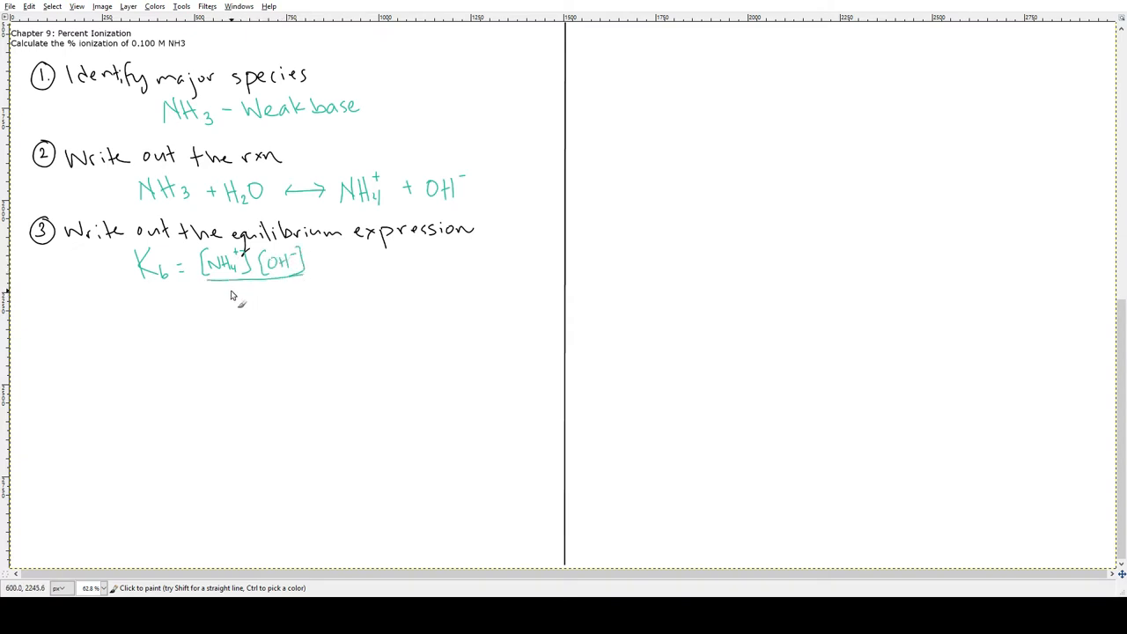
pyautogui.moveTo(229, 291); pyautogui.dragTo(264, 304)
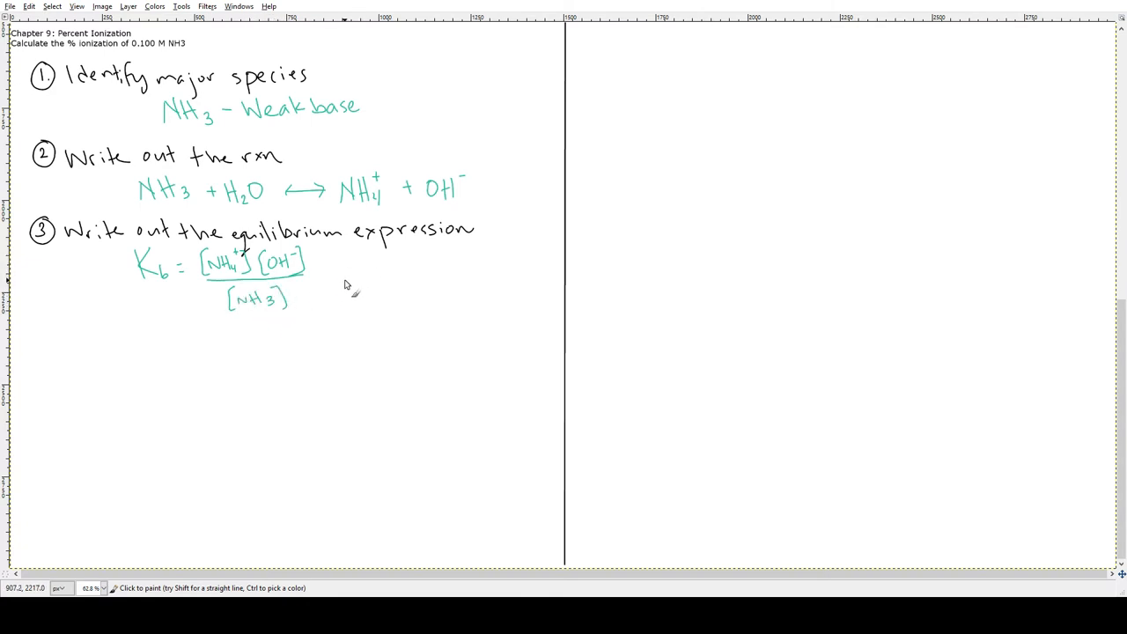
pyautogui.moveTo(322, 280)
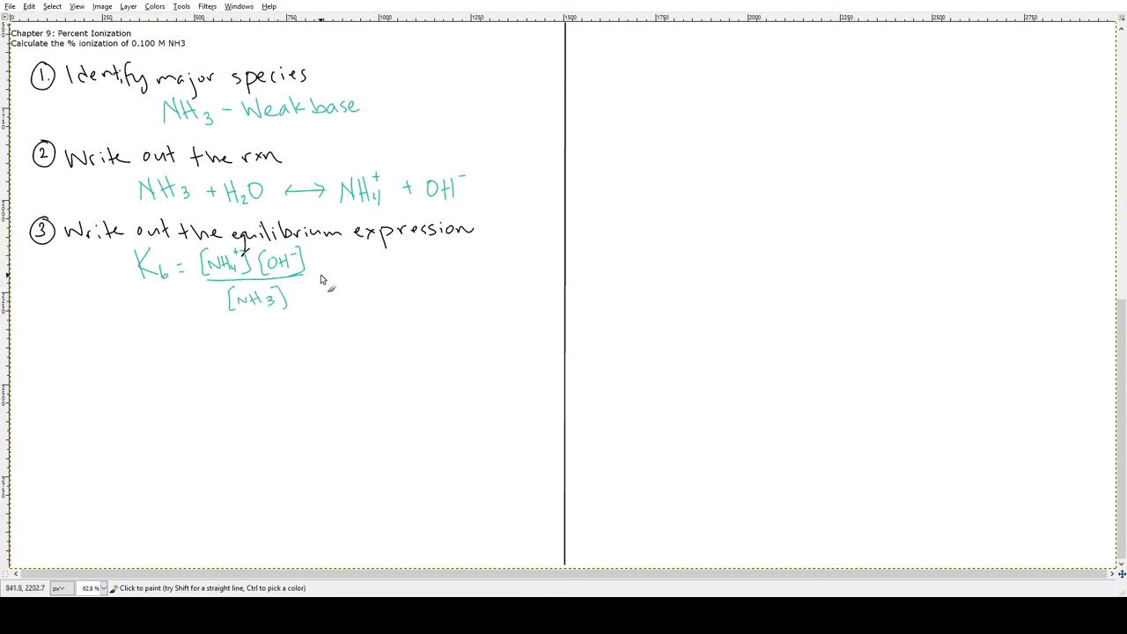
pyautogui.moveTo(317, 302)
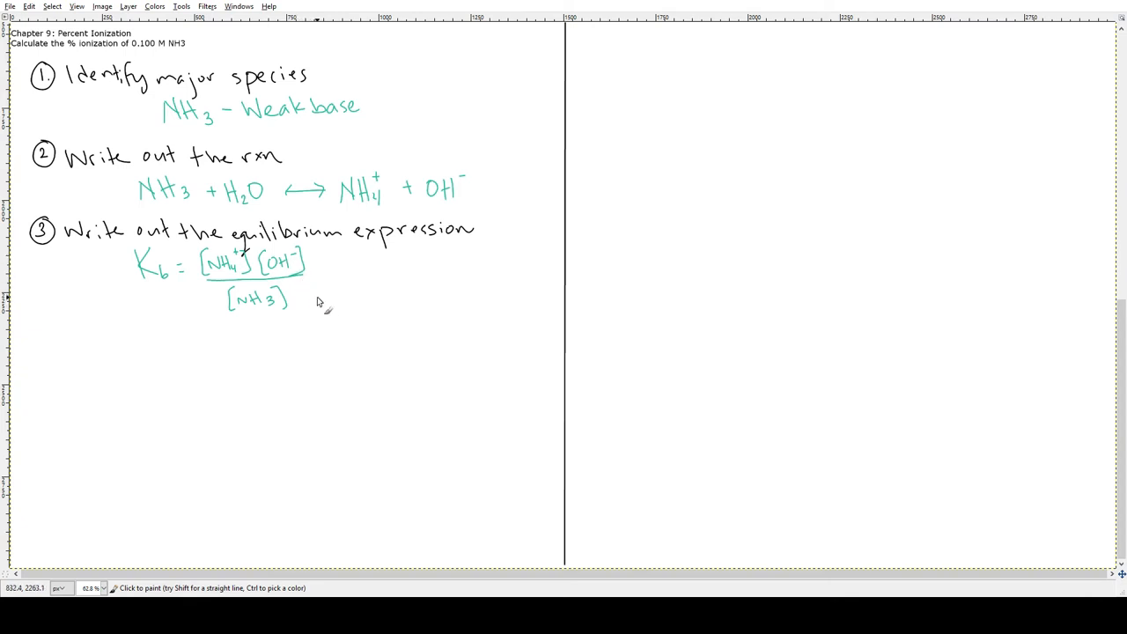
pyautogui.moveTo(308, 284)
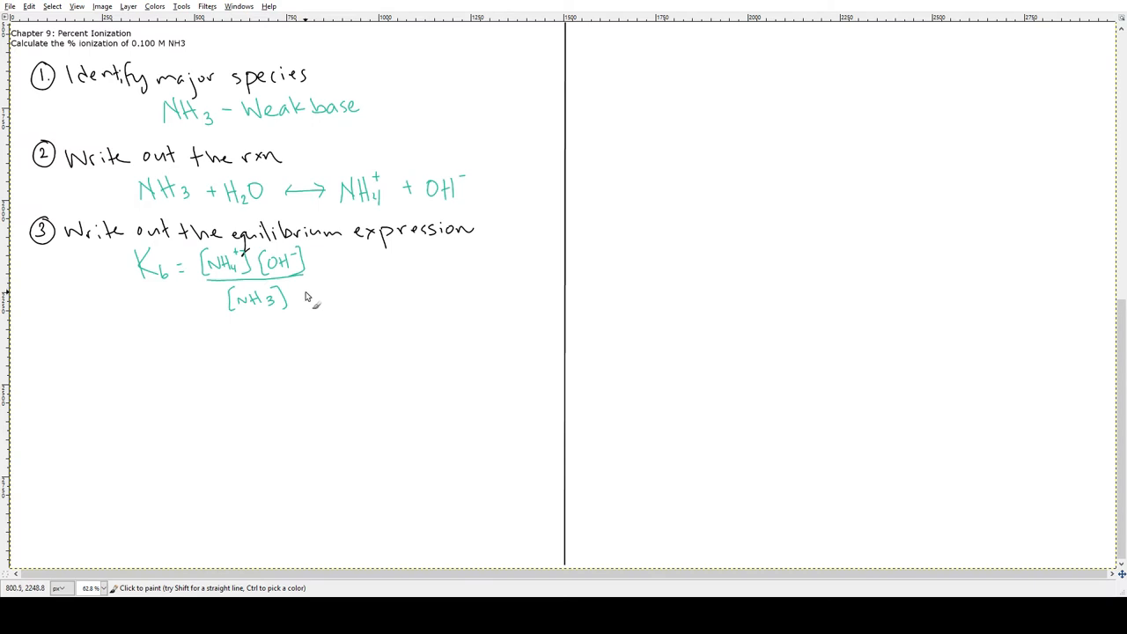
pyautogui.moveTo(302, 281)
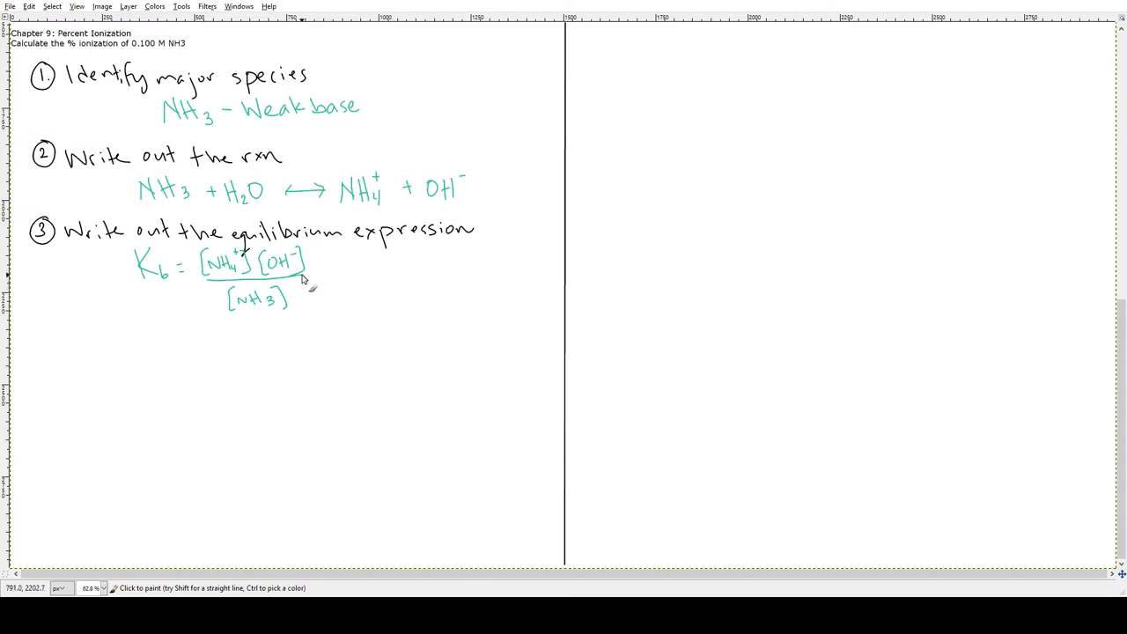
pyautogui.moveTo(304, 297)
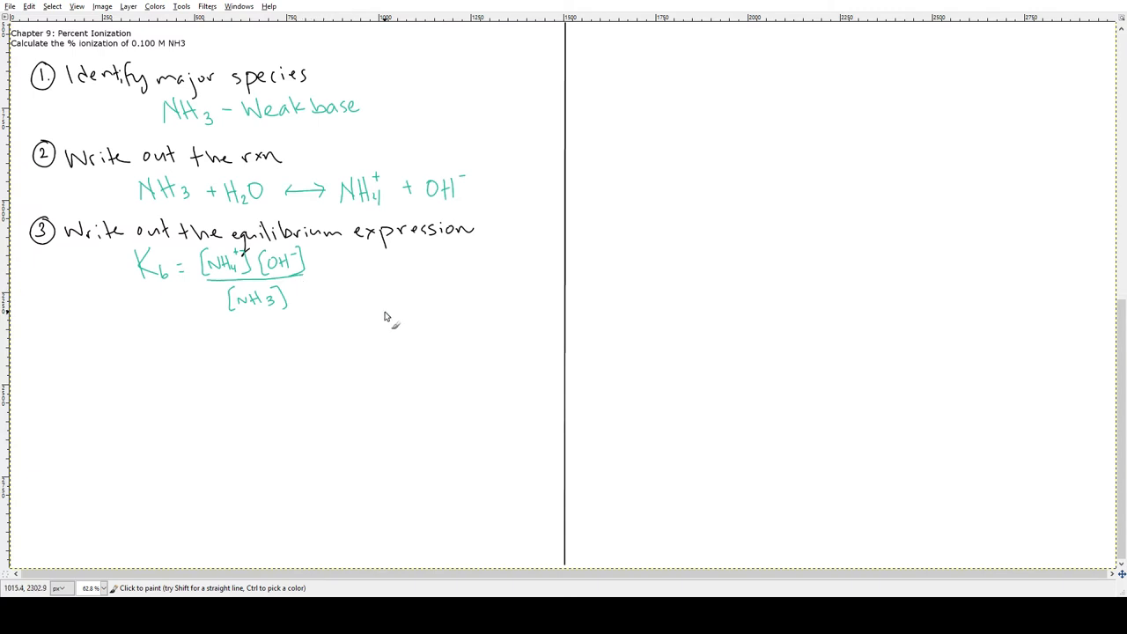
# Write Ka = 5.7×10⁻¹⁰ and KaKb = 1×10⁻¹⁴, then solve Kb = 1.8×10⁻⁵.
pyautogui.moveTo(46, 323); pyautogui.dragTo(53, 352)
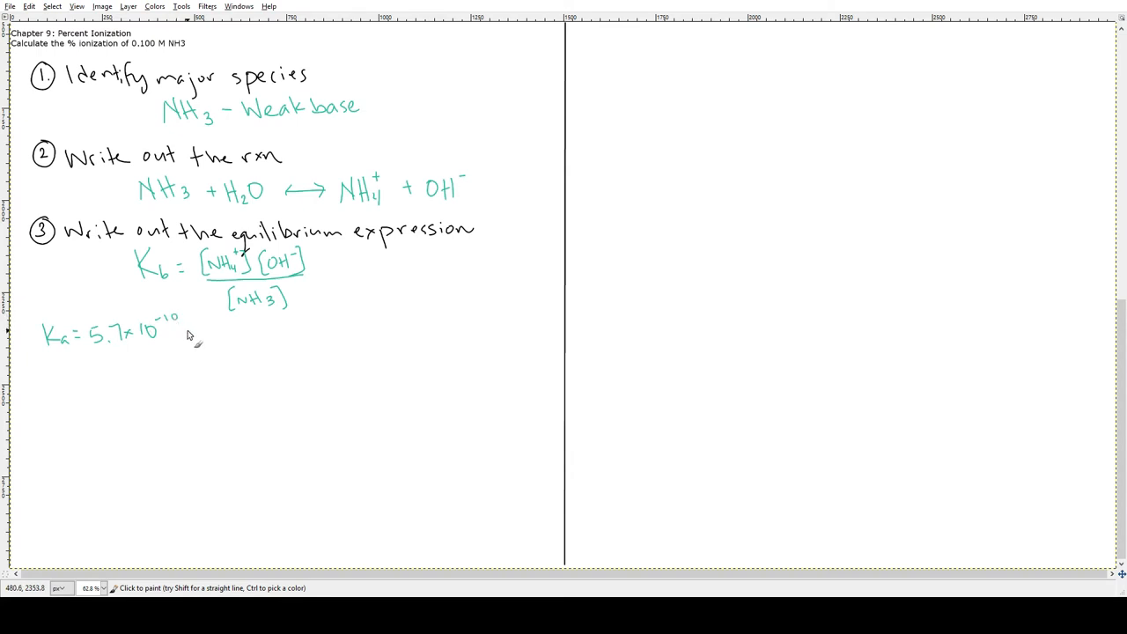
pyautogui.moveTo(220, 384)
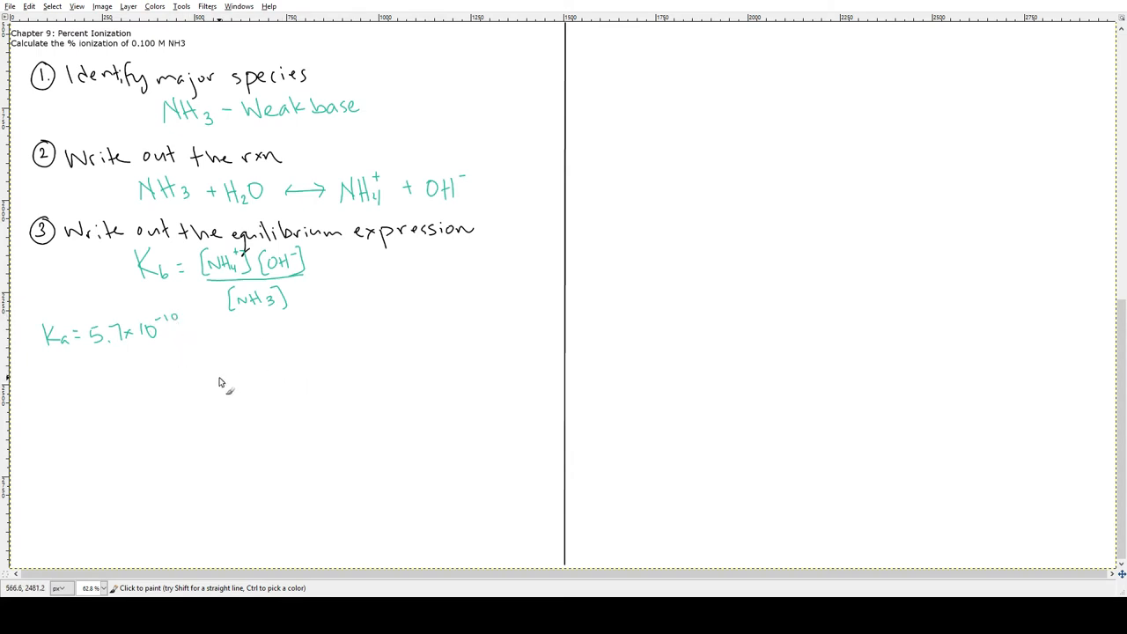
pyautogui.moveTo(151, 362)
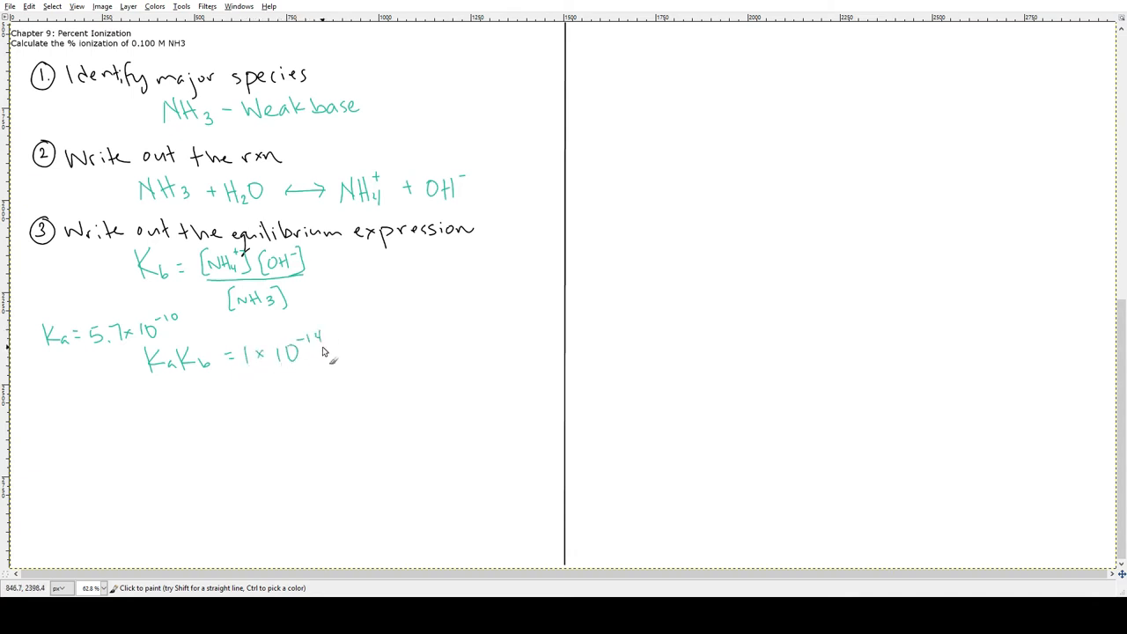
pyautogui.moveTo(195, 398)
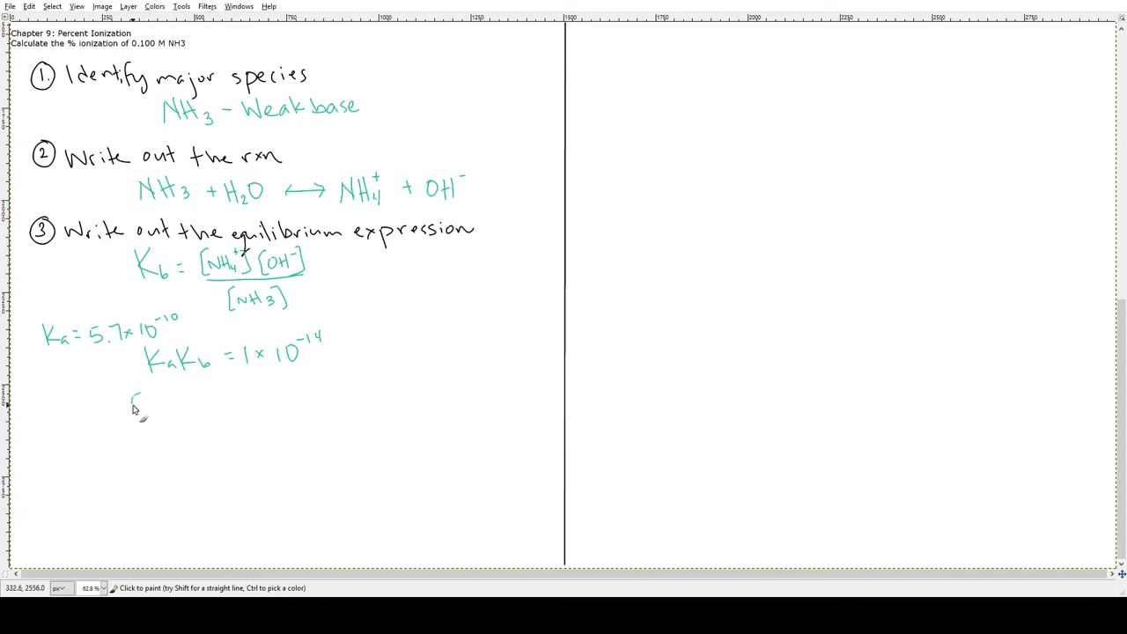
pyautogui.moveTo(132, 400); pyautogui.dragTo(211, 401)
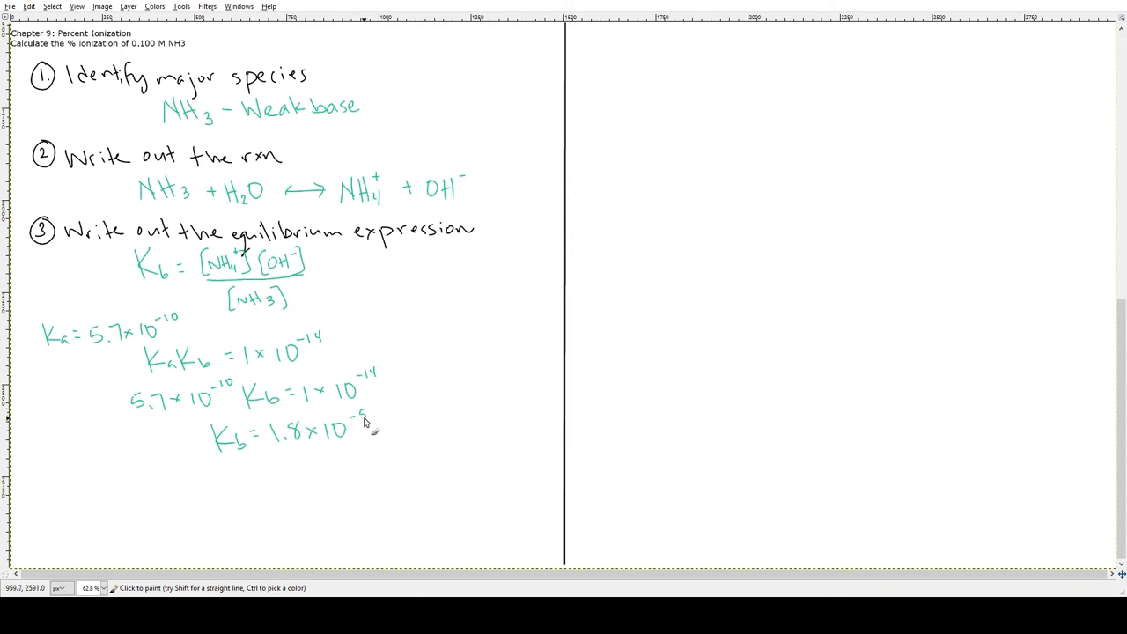
pyautogui.moveTo(370, 339); pyautogui.dragTo(392, 405)
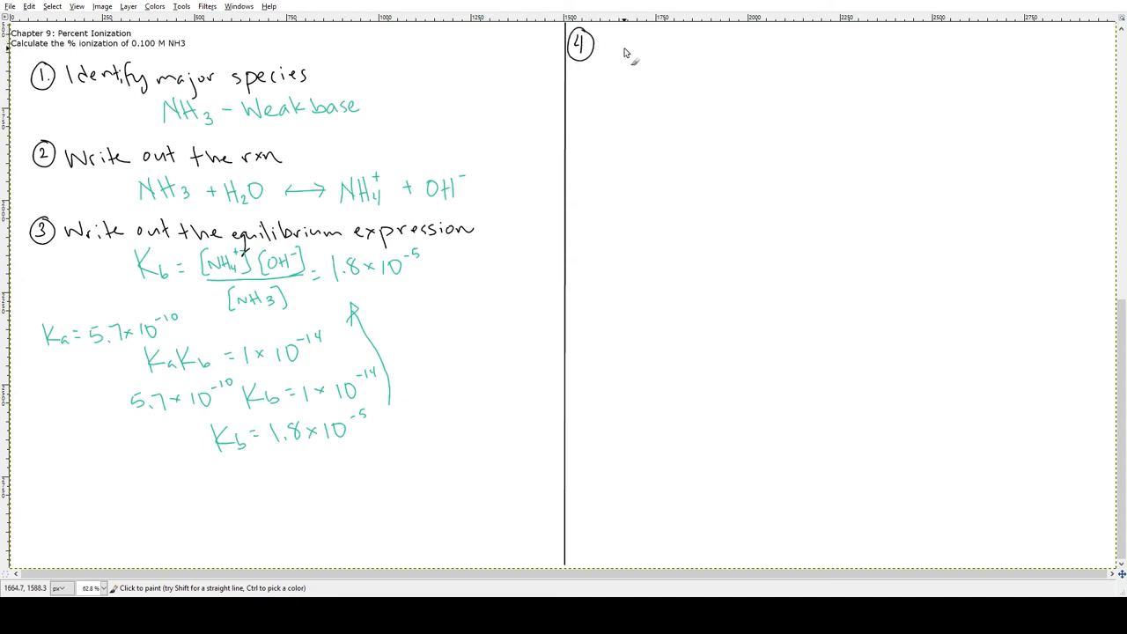
pyautogui.moveTo(621, 47)
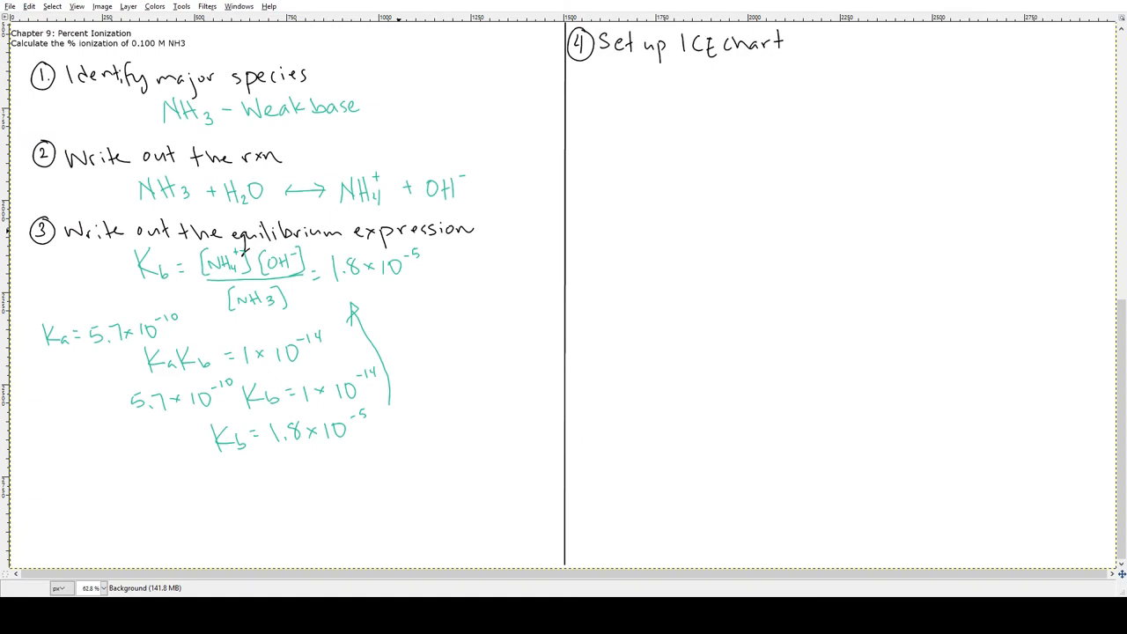
# Draw the ICE chart: reaction, I/C/E labels, initial 0.100 for NH3, zeros for products.
pyautogui.moveTo(609, 92); pyautogui.dragTo(612, 141)
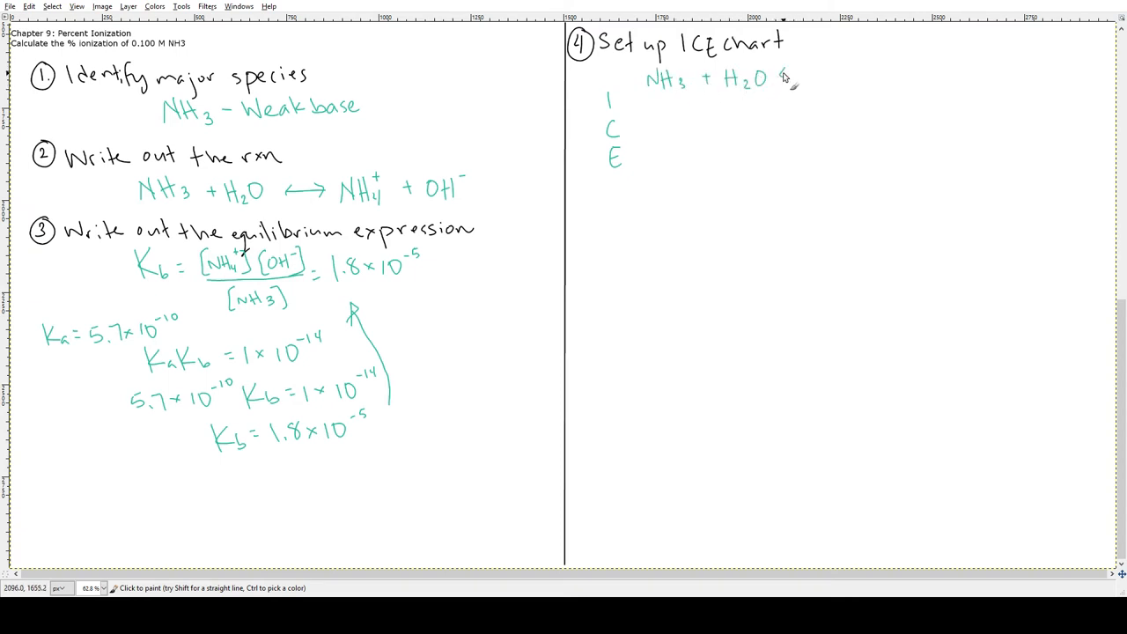
pyautogui.moveTo(780, 79); pyautogui.dragTo(827, 74)
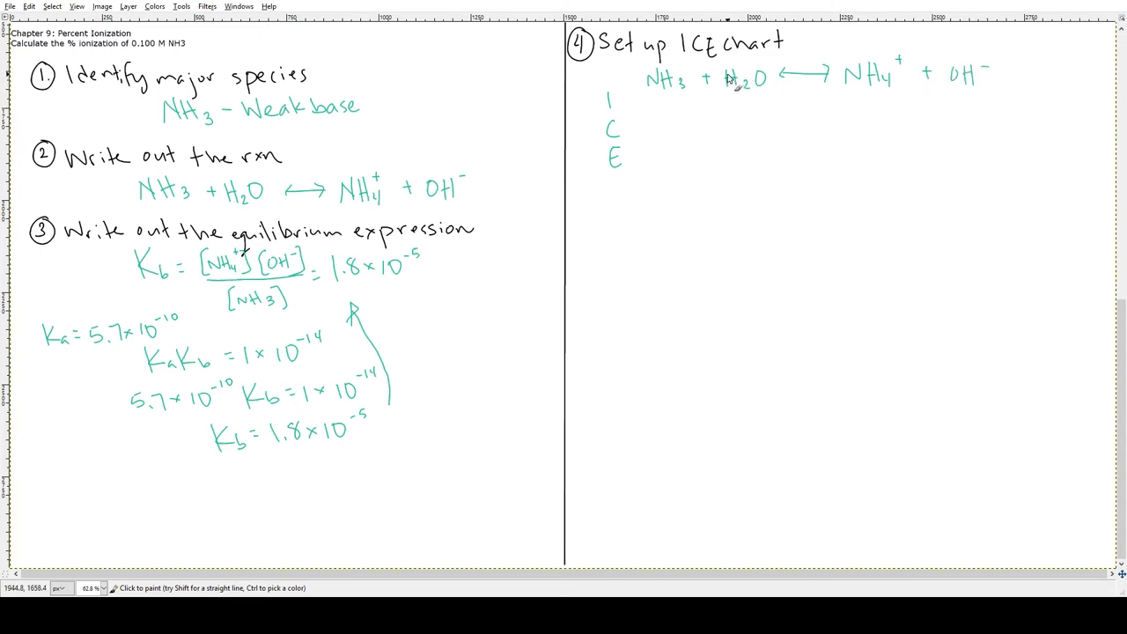
pyautogui.moveTo(740, 79); pyautogui.dragTo(740, 163)
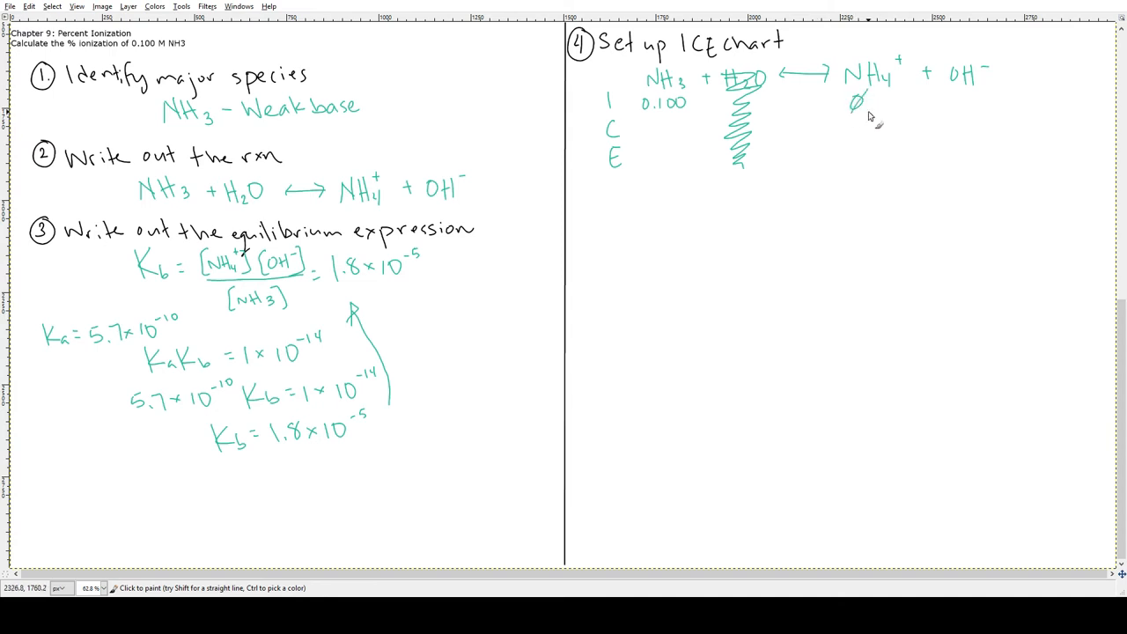
pyautogui.moveTo(956, 95); pyautogui.dragTo(964, 107)
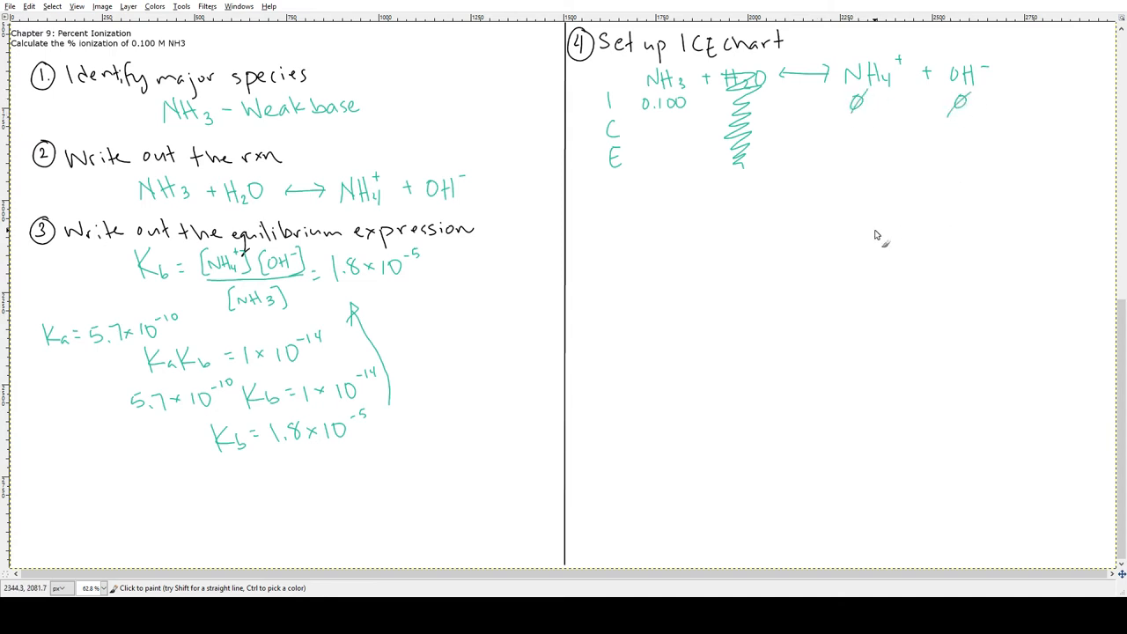
pyautogui.moveTo(731, 185)
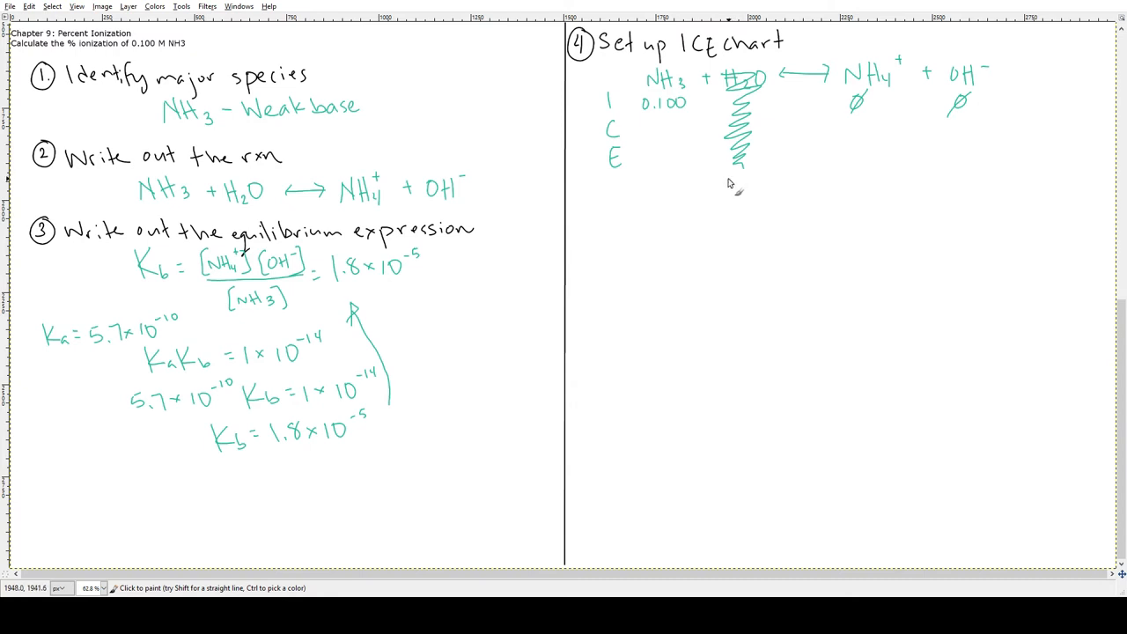
pyautogui.moveTo(783, 148)
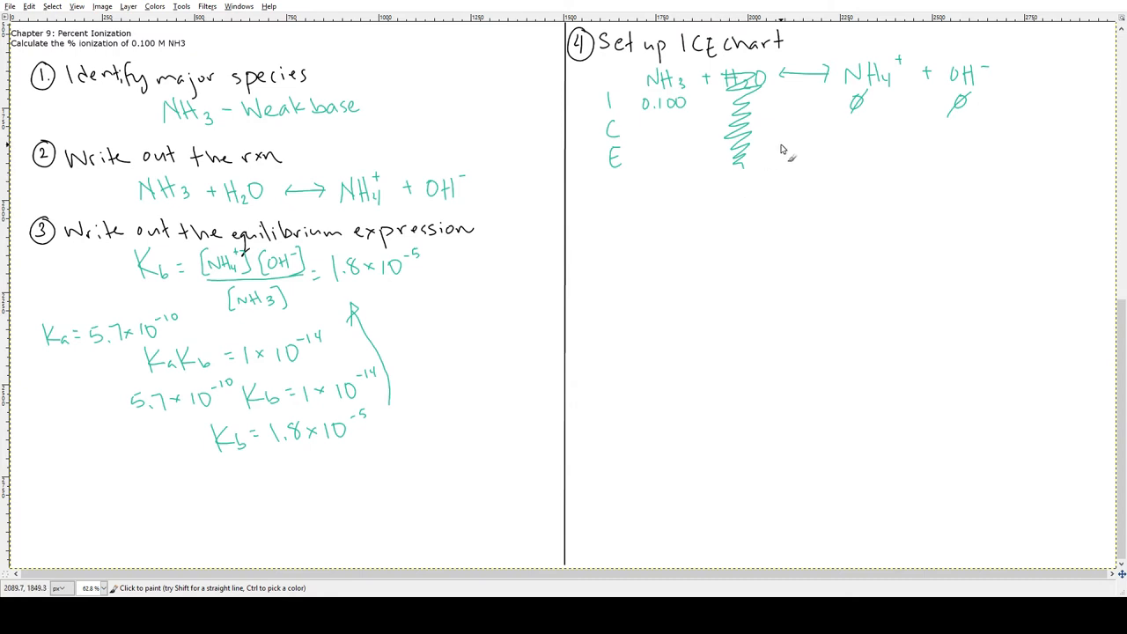
pyautogui.moveTo(656, 141)
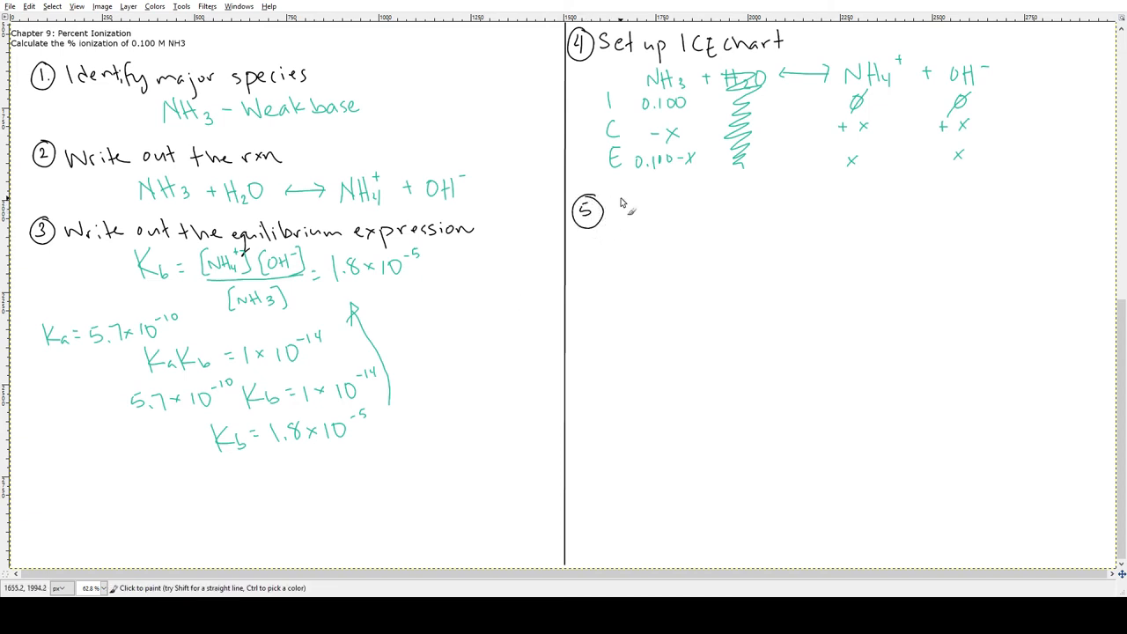
pyautogui.moveTo(626, 217)
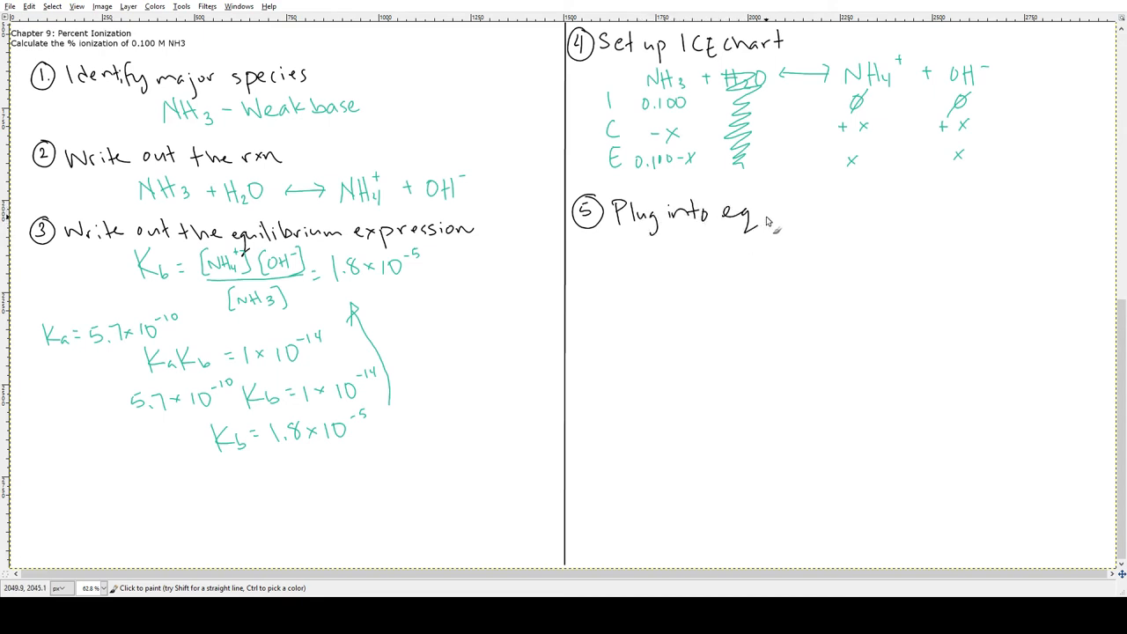
# Write 1.8×10⁻⁵ = x²/(0.100−x), 'assume x is small', and x = 0.001342.
pyautogui.moveTo(767, 216); pyautogui.dragTo(824, 216)
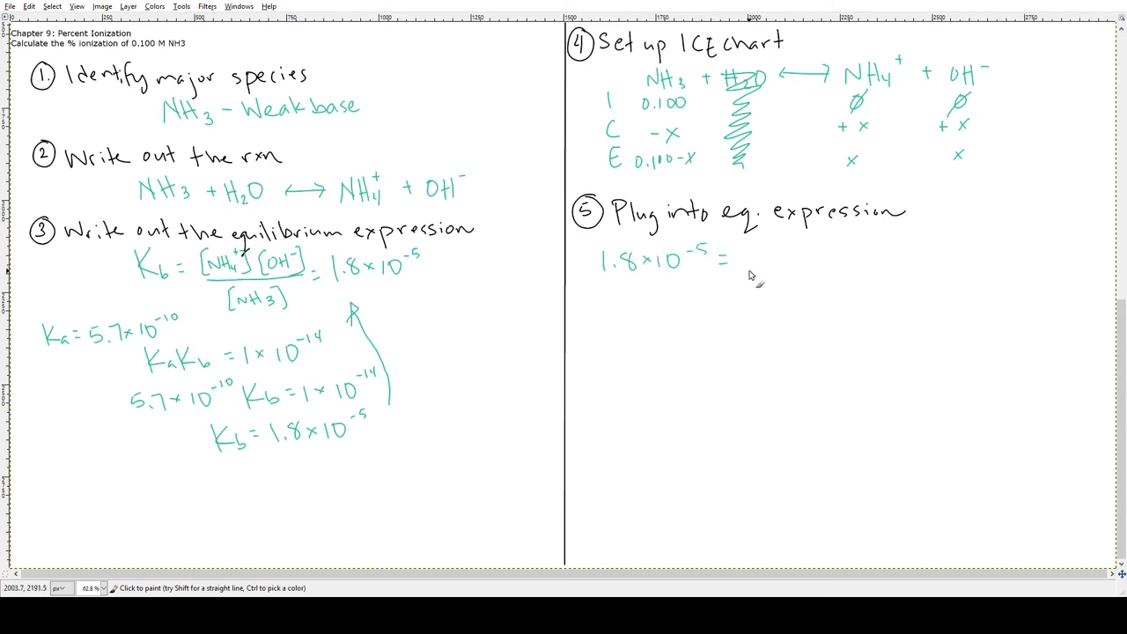
pyautogui.moveTo(766, 255)
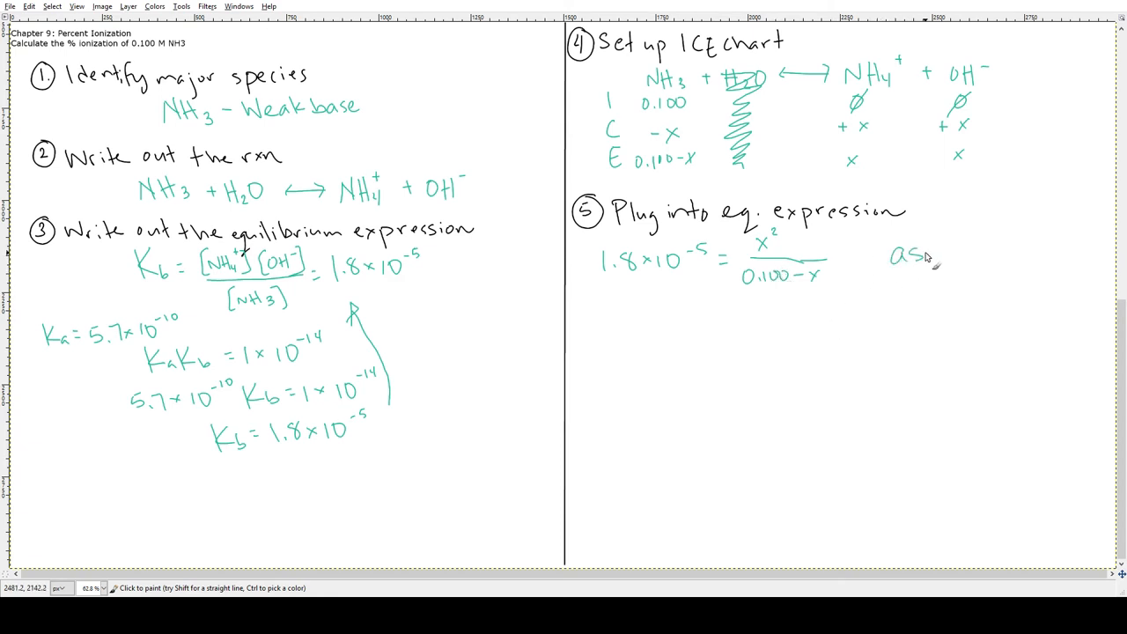
pyautogui.moveTo(894, 251); pyautogui.dragTo(991, 251)
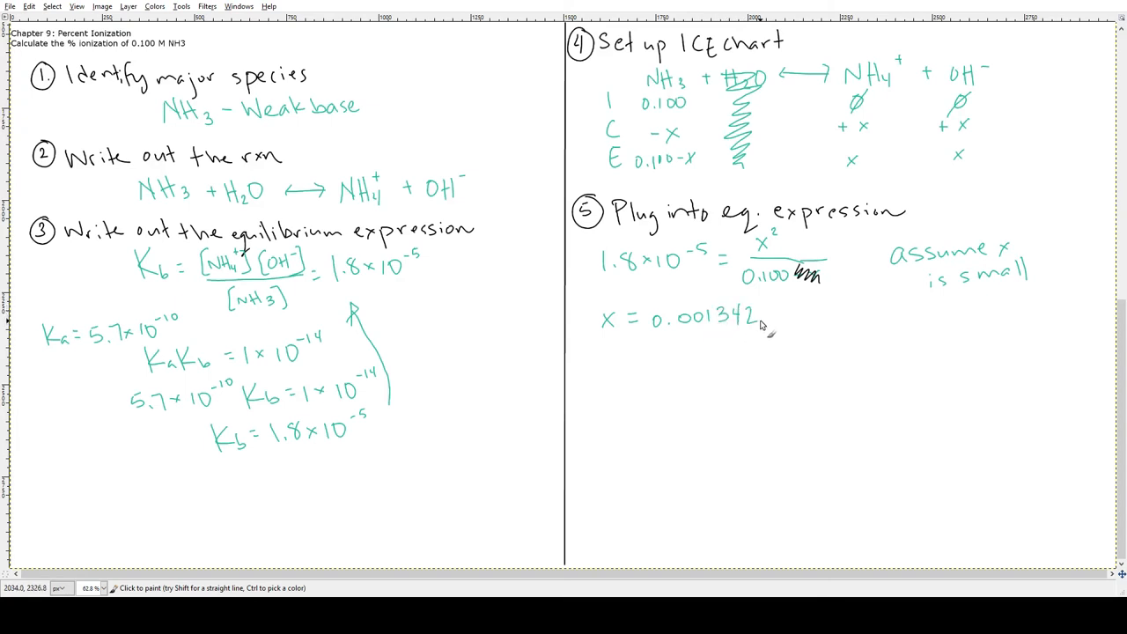
pyautogui.moveTo(608, 348)
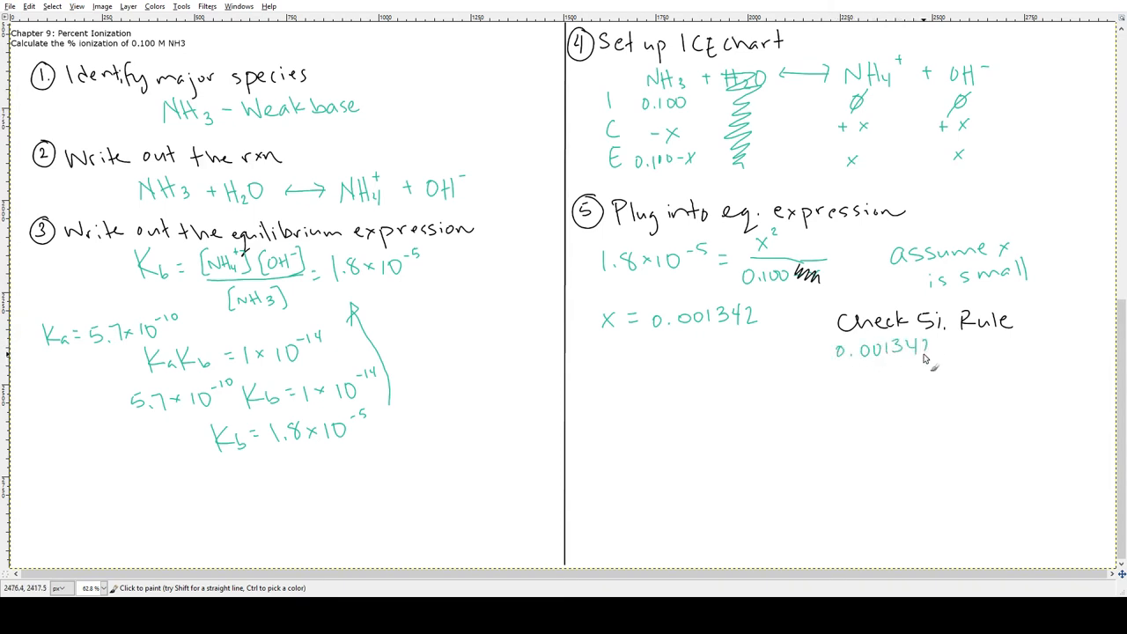
# Write the 5% rule check 0.001342/.100 × 100 = as a 'Check 5% Rule' note.
pyautogui.moveTo(838, 367); pyautogui.dragTo(942, 366)
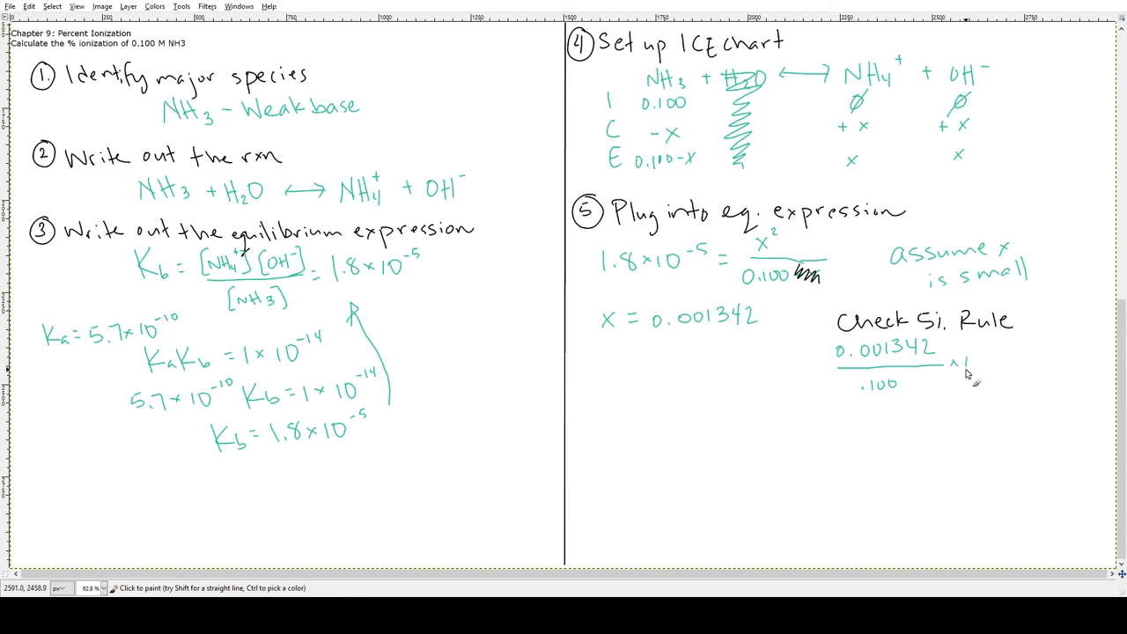
pyautogui.write('100=')
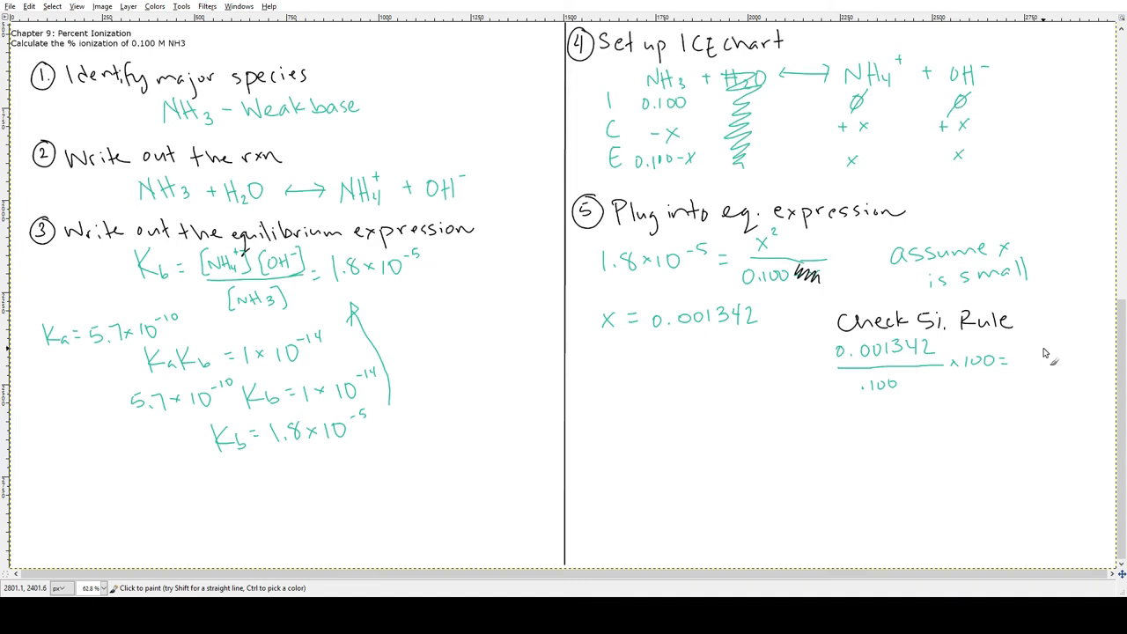
pyautogui.moveTo(617, 224)
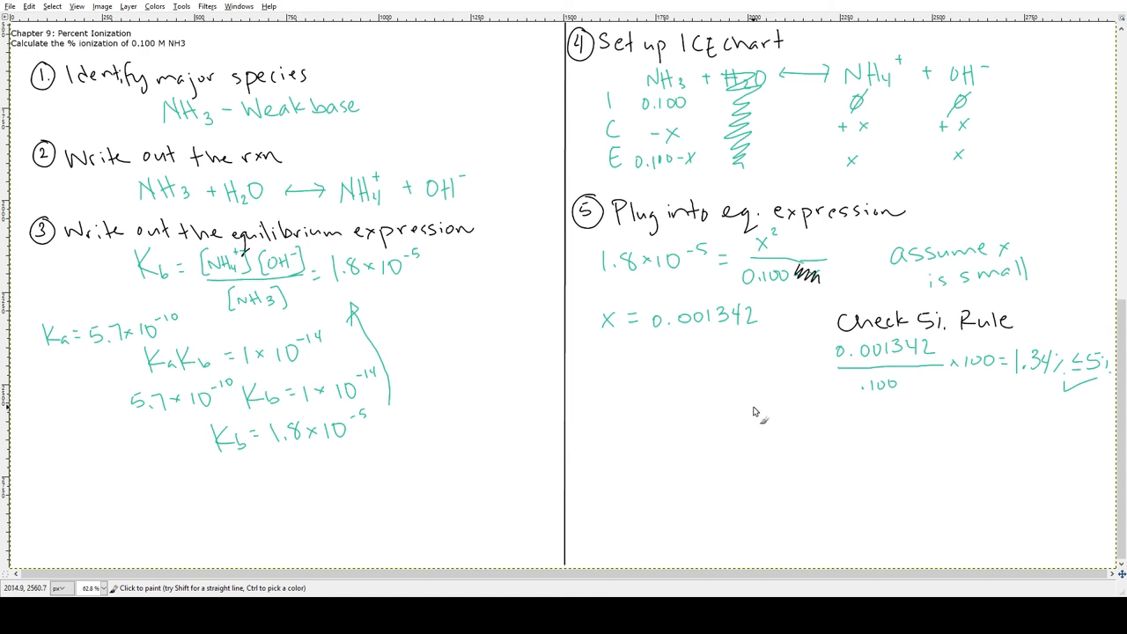
pyautogui.moveTo(923, 443)
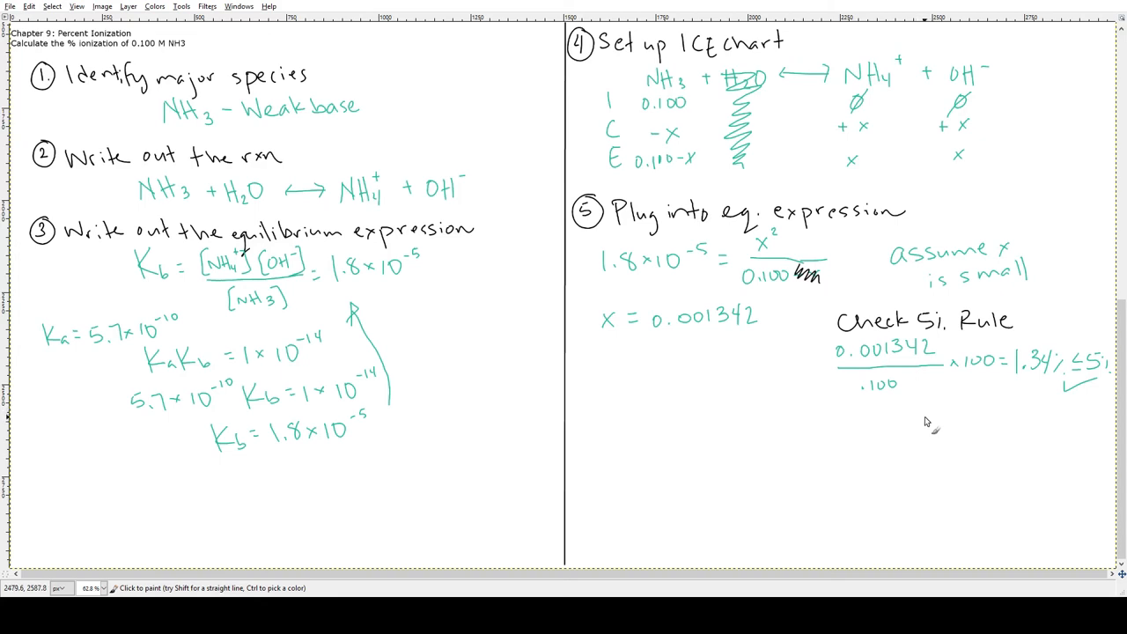
pyautogui.moveTo(912, 449)
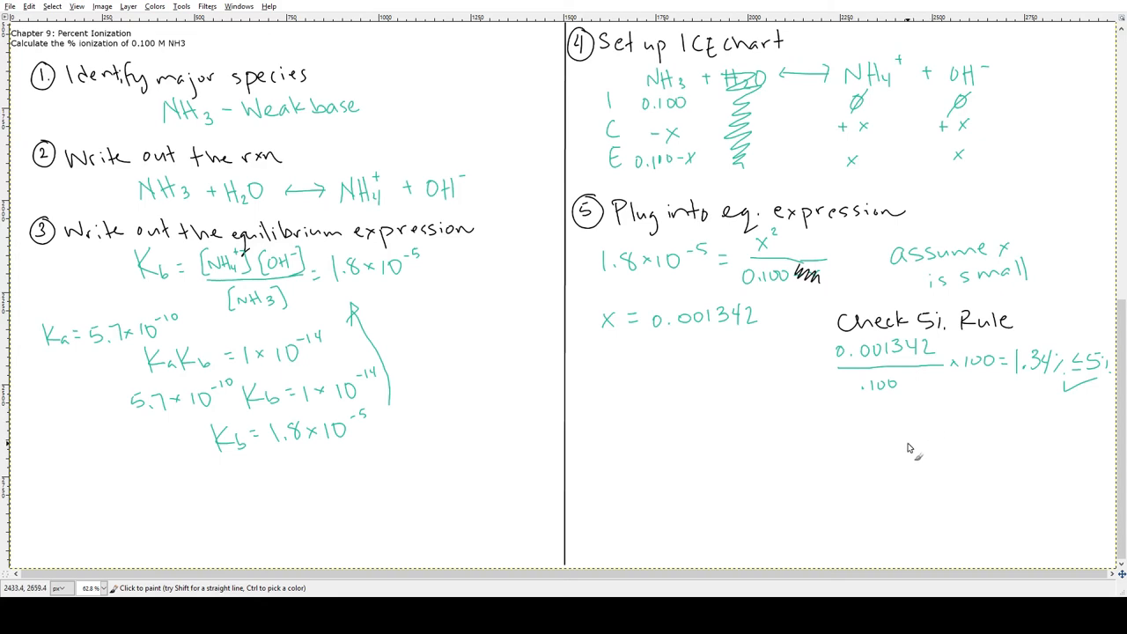
pyautogui.moveTo(917, 402)
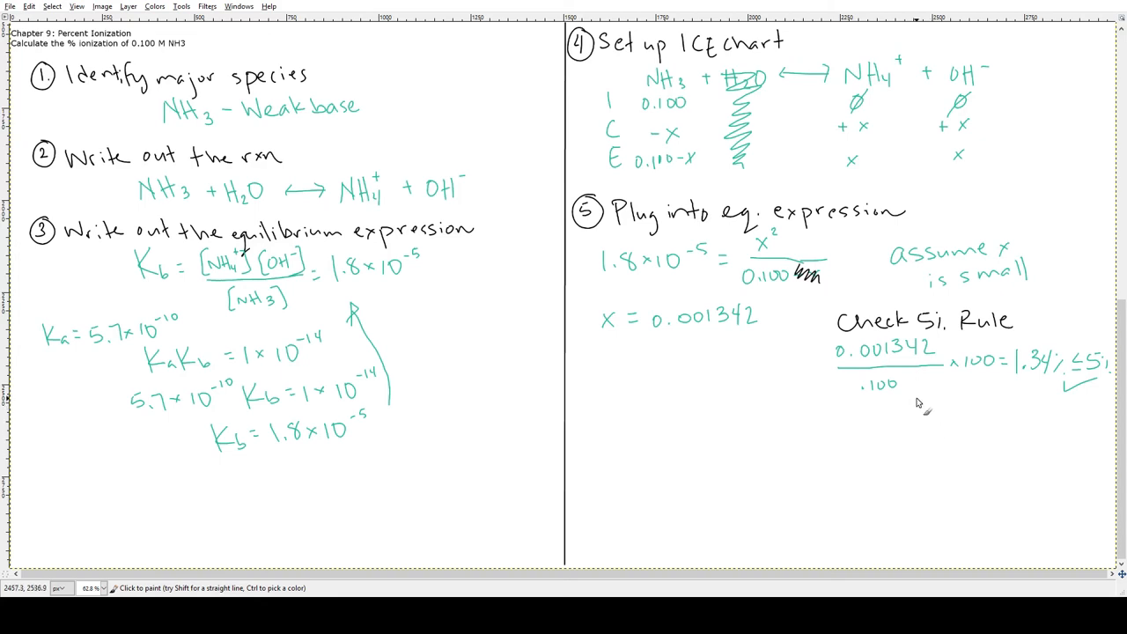
pyautogui.moveTo(431, 342)
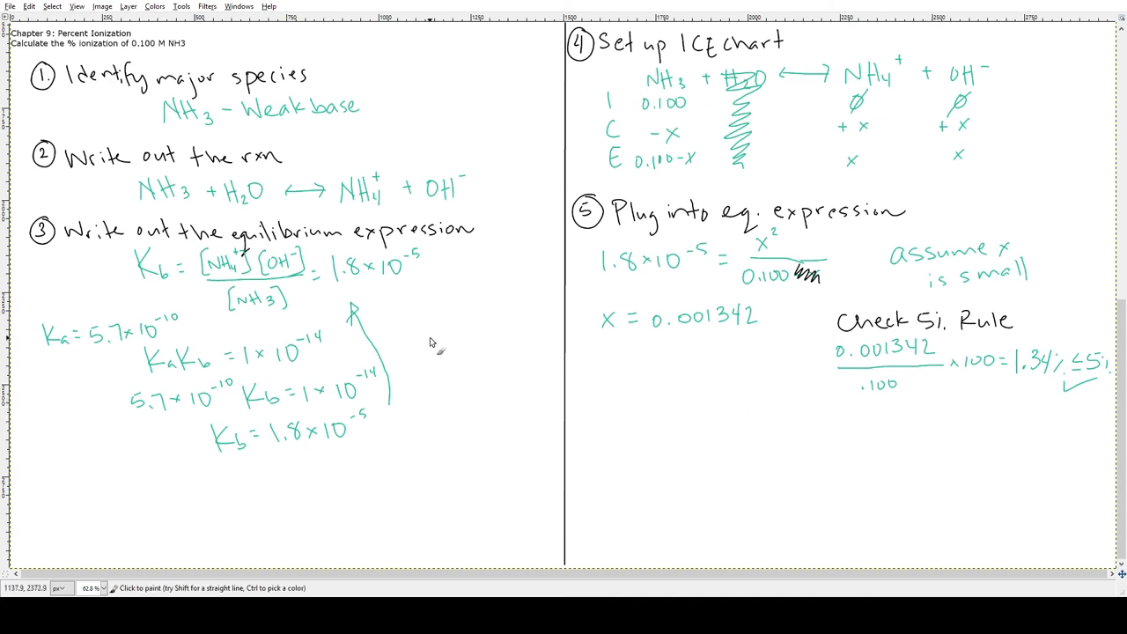
pyautogui.moveTo(656, 396)
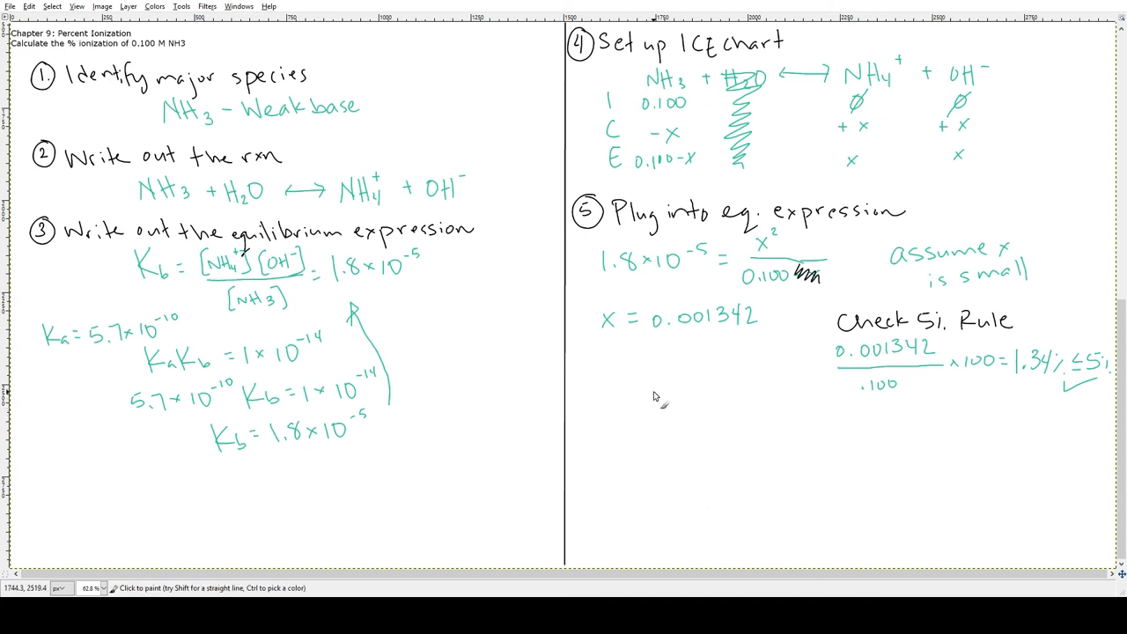
pyautogui.moveTo(650, 405)
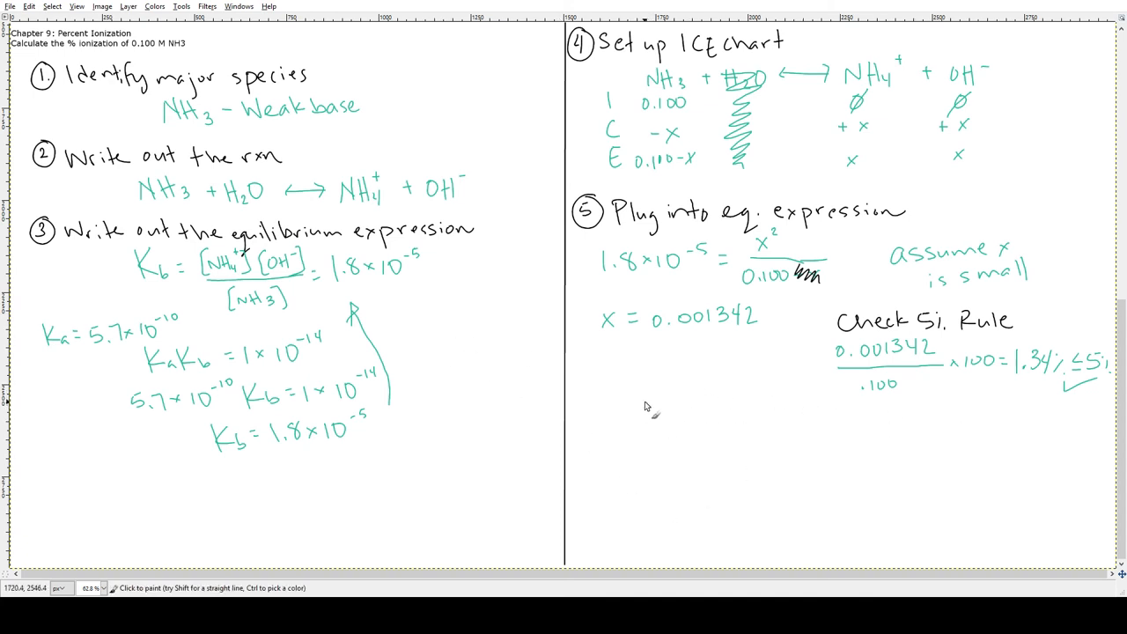
# Write [NH4+] = 0.001342M and % ionization = [ion]/initial concentration × 100.
pyautogui.moveTo(625, 405); pyautogui.dragTo(674, 418)
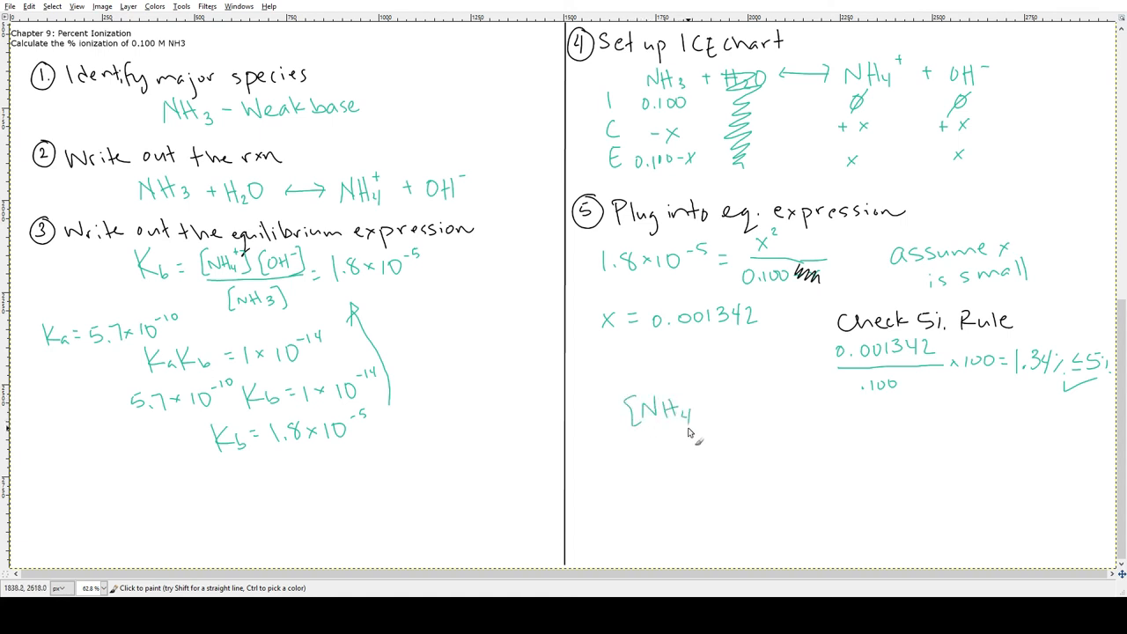
pyautogui.moveTo(696, 396); pyautogui.dragTo(714, 419)
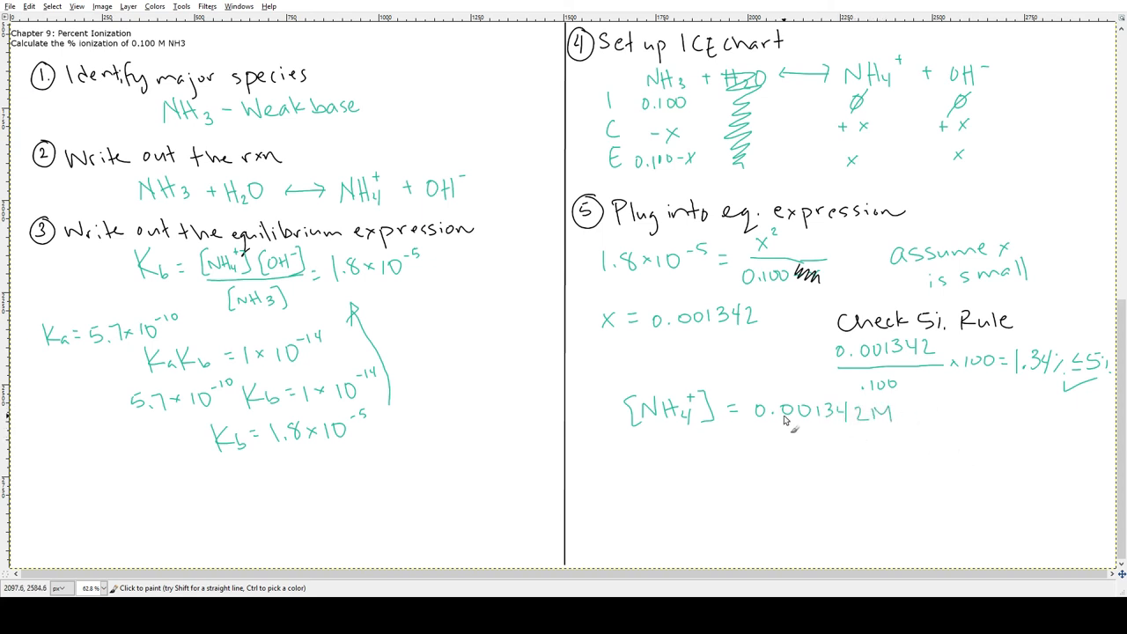
pyautogui.moveTo(787, 421)
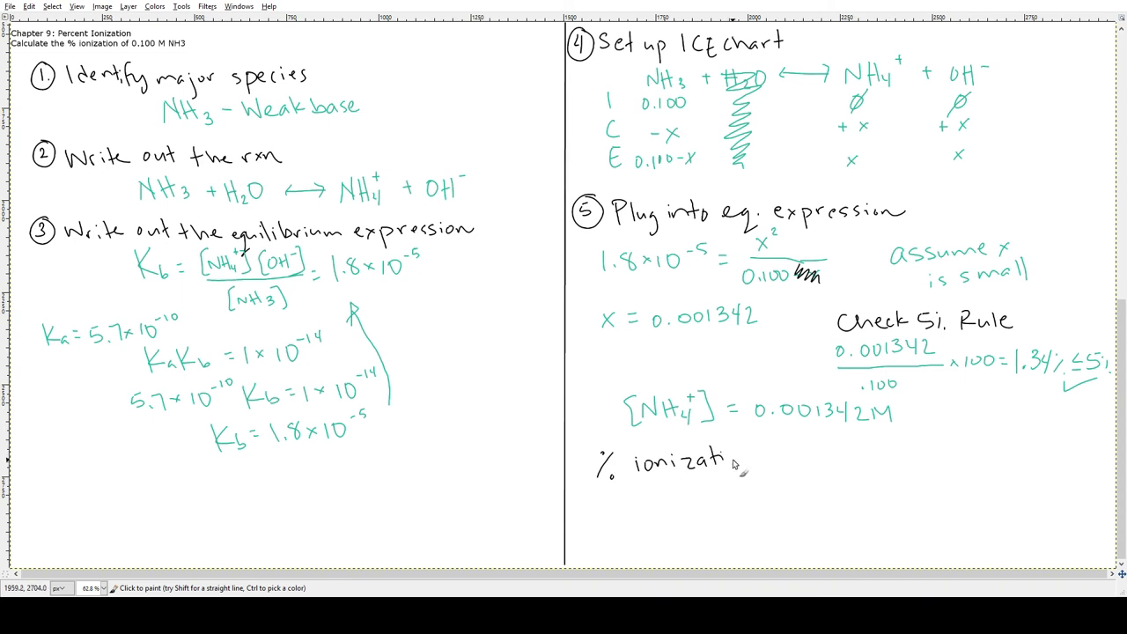
pyautogui.write('ion =')
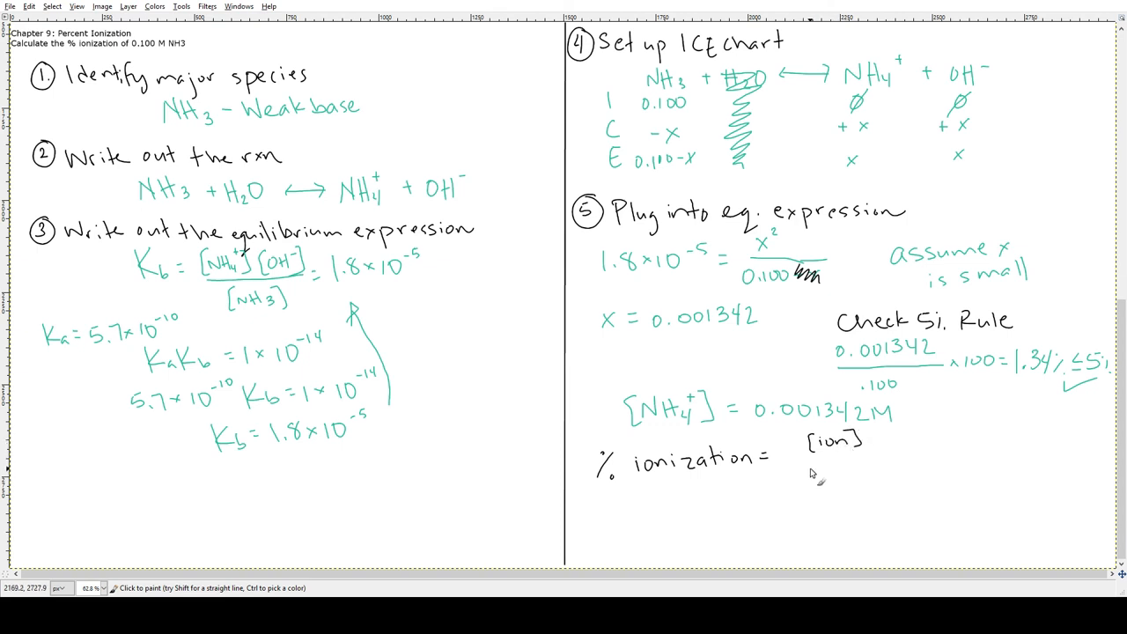
pyautogui.moveTo(794, 461); pyautogui.dragTo(900, 460)
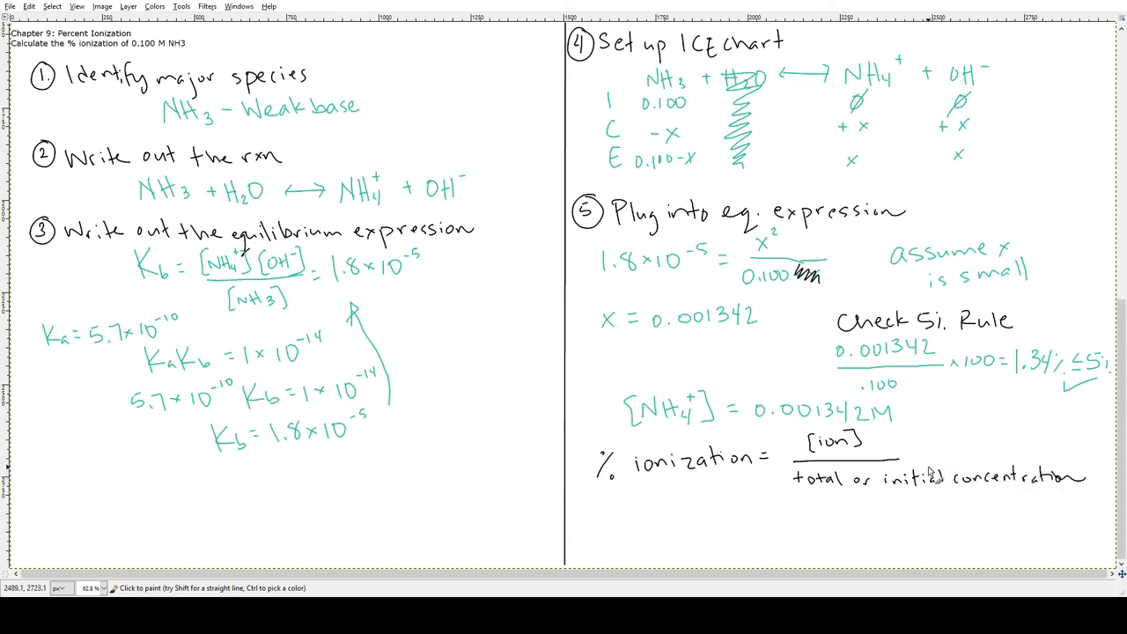
pyautogui.moveTo(894, 462); pyautogui.dragTo(1079, 459)
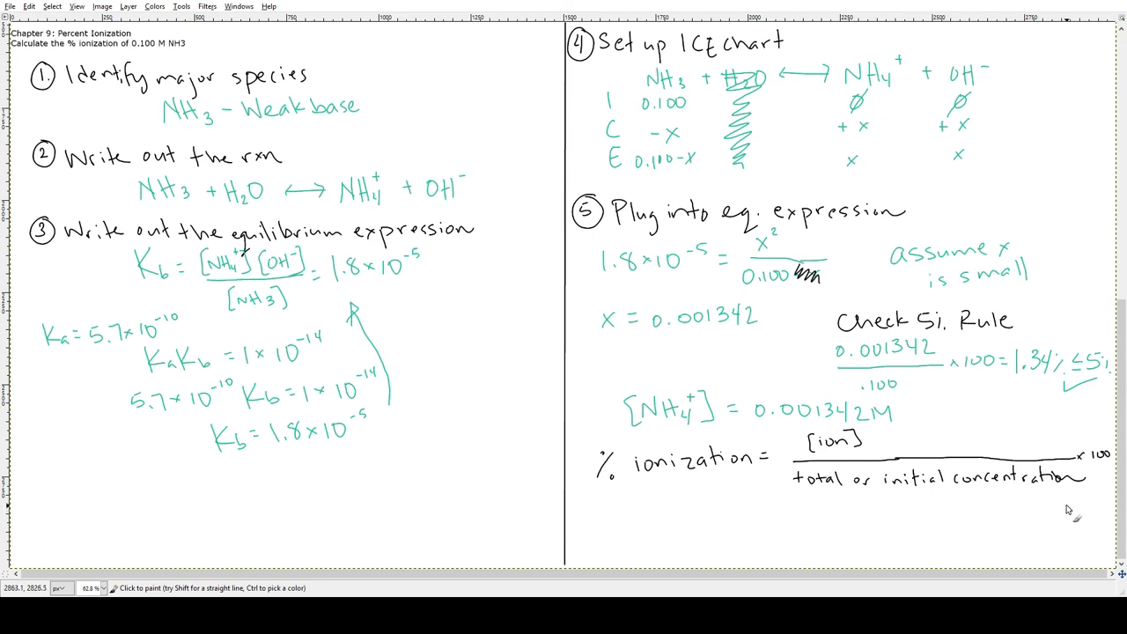
pyautogui.moveTo(639, 513)
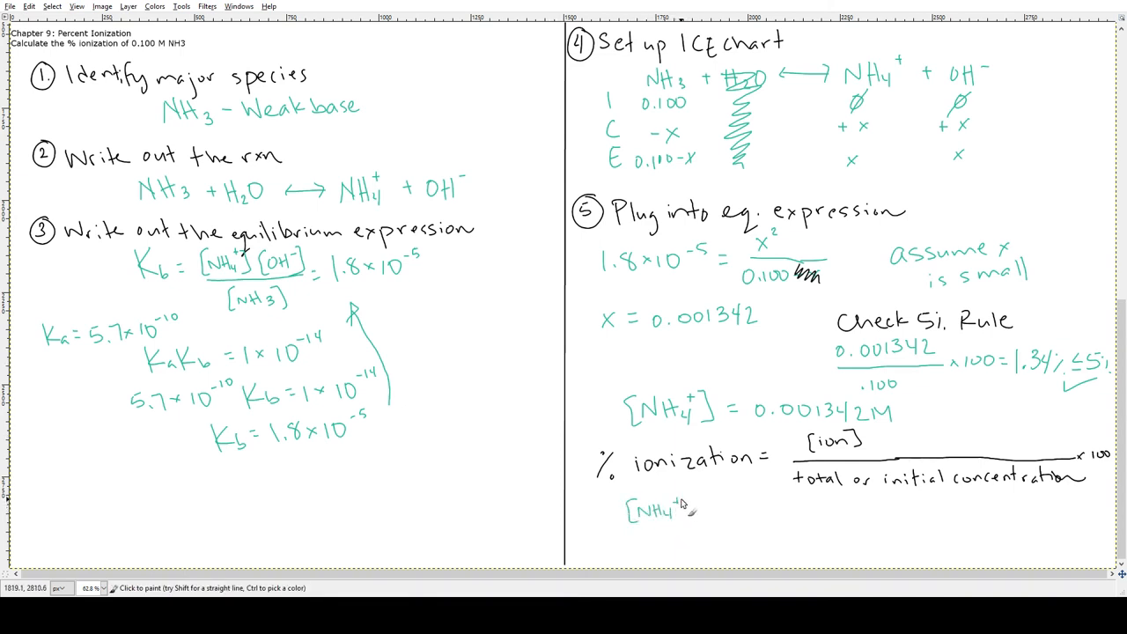
# Compute .001342M NH4+ / 0.100M NH3 × 100 = 1.3% ionized and box it.
pyautogui.moveTo(617, 529); pyautogui.dragTo(718, 528)
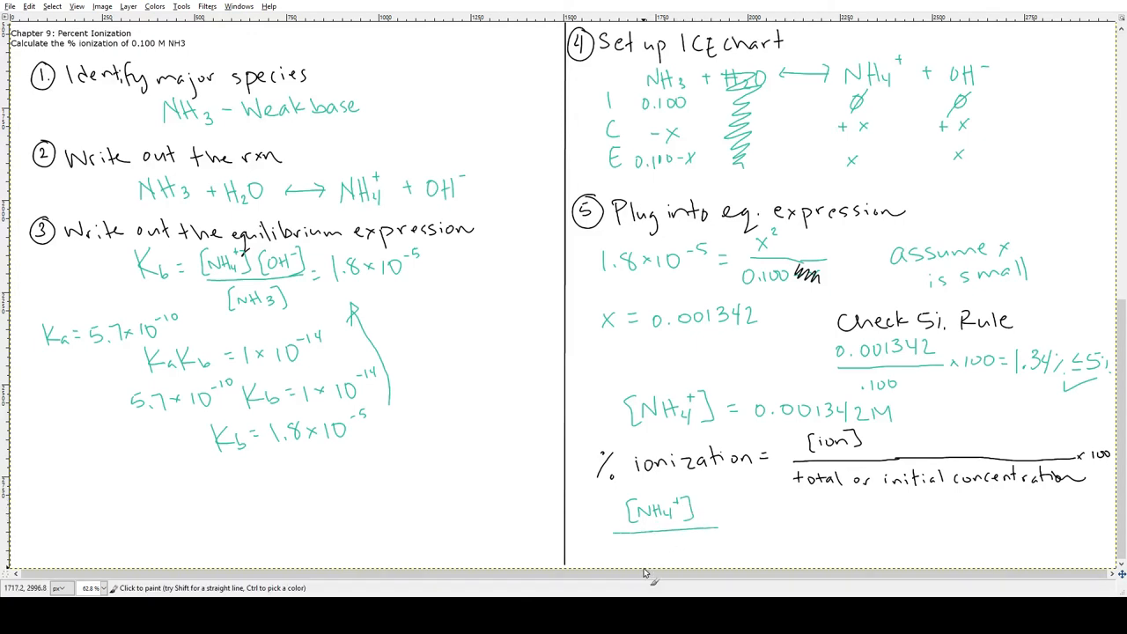
pyautogui.moveTo(627, 551)
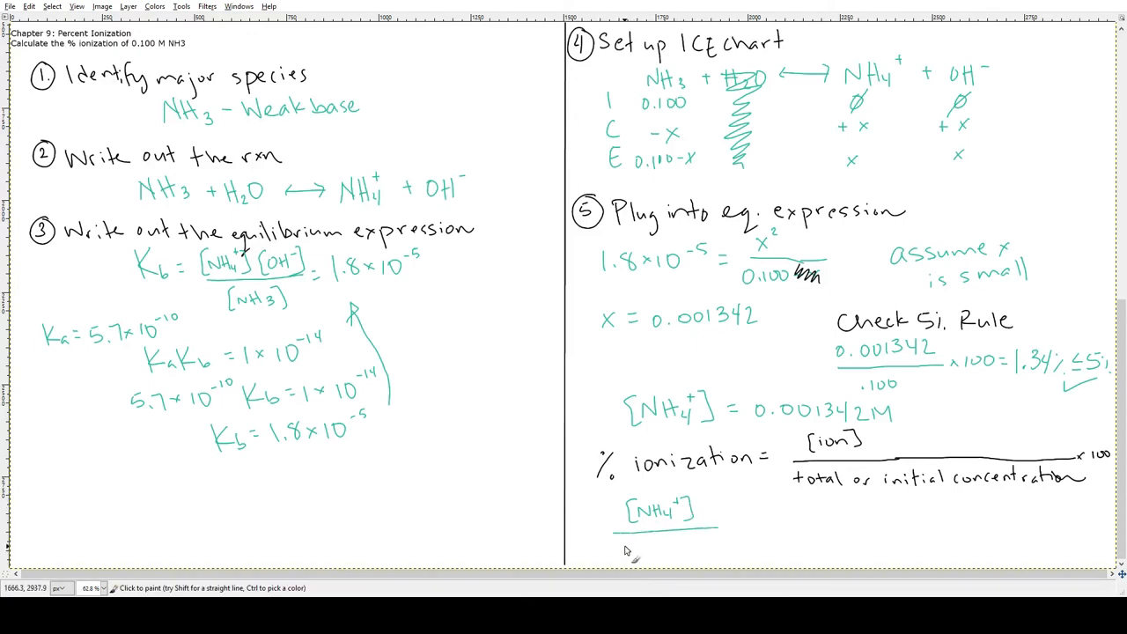
pyautogui.moveTo(625, 553)
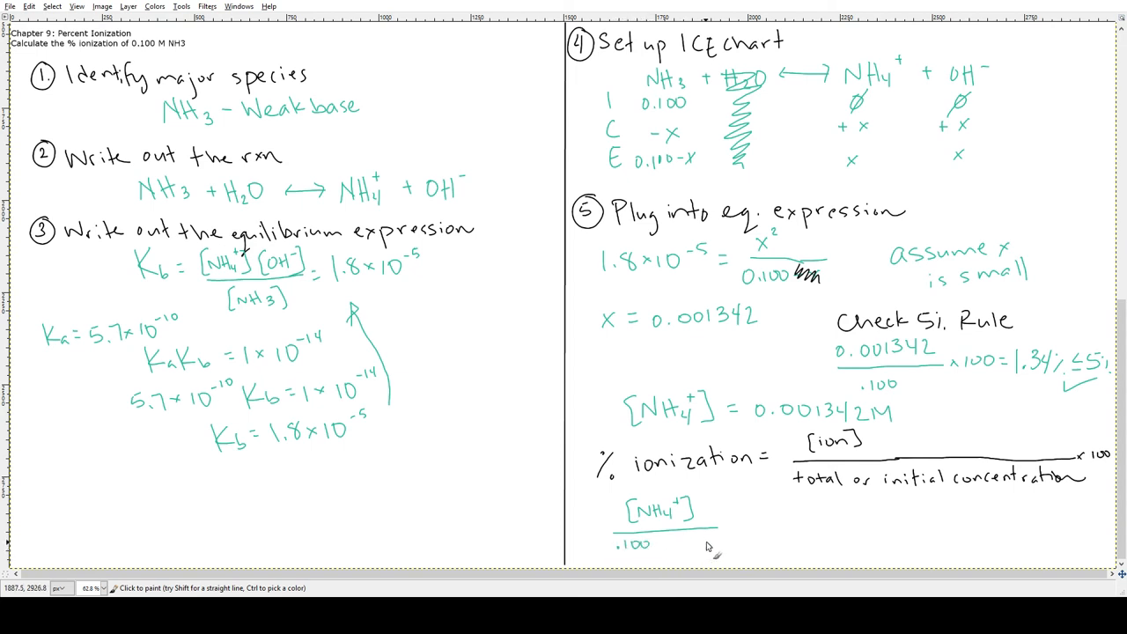
pyautogui.write('M NH')
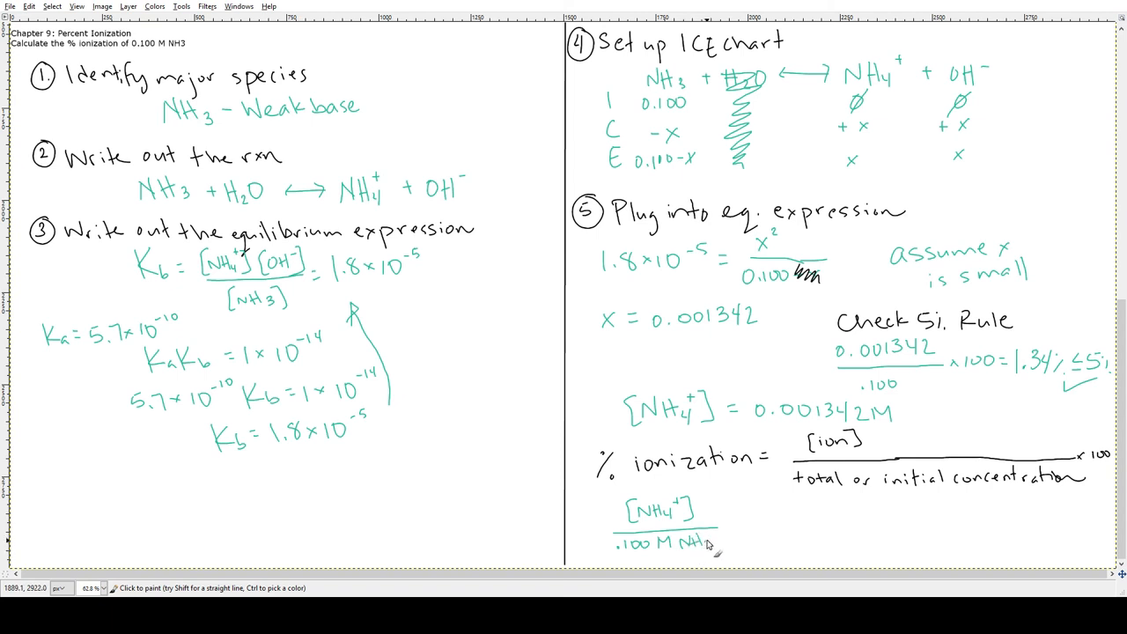
pyautogui.moveTo(747, 527)
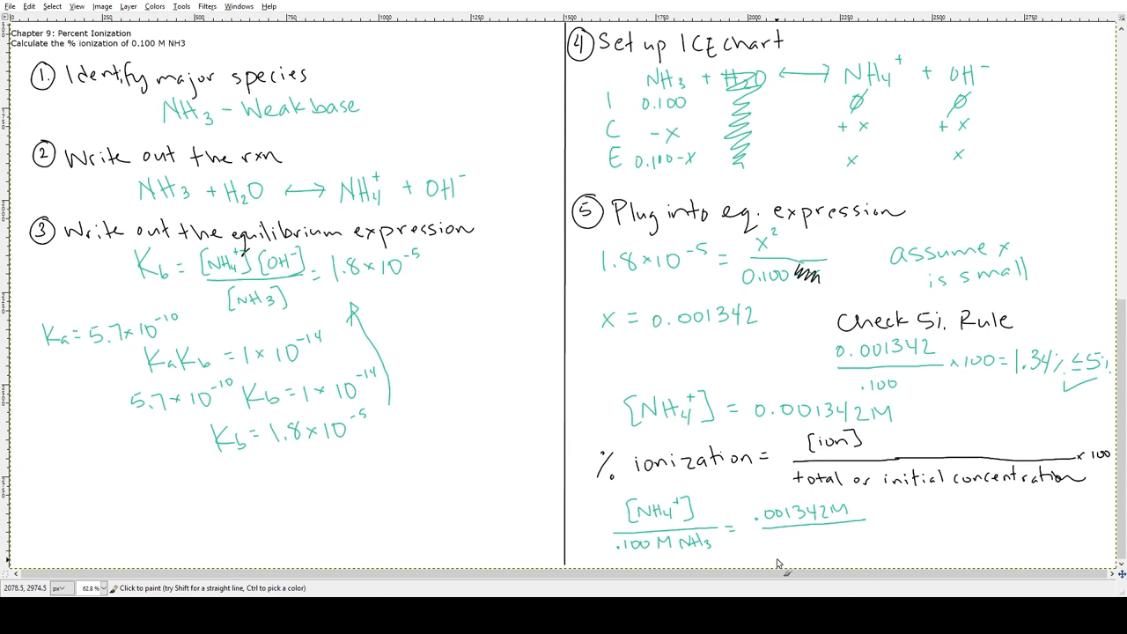
pyautogui.moveTo(783, 546)
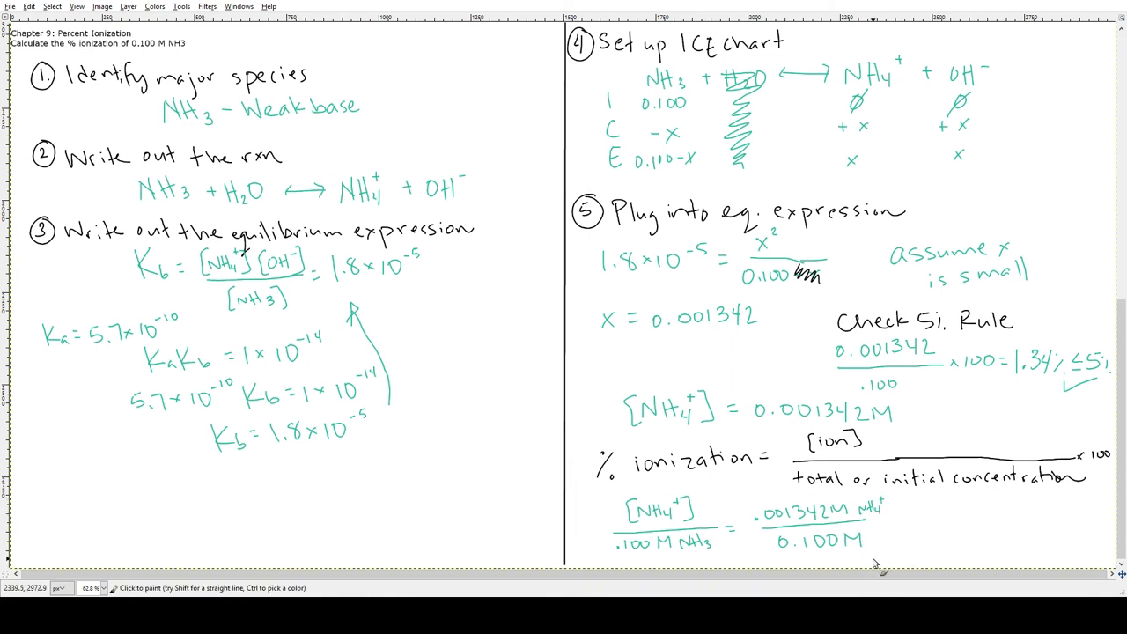
pyautogui.write('NH')
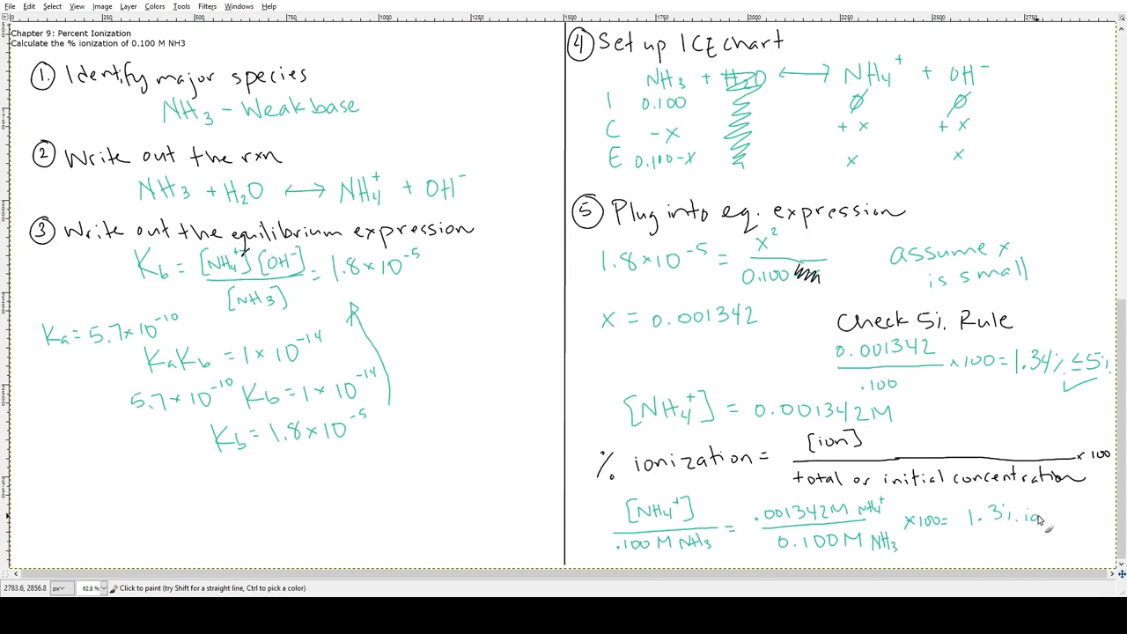
pyautogui.write('ionized')
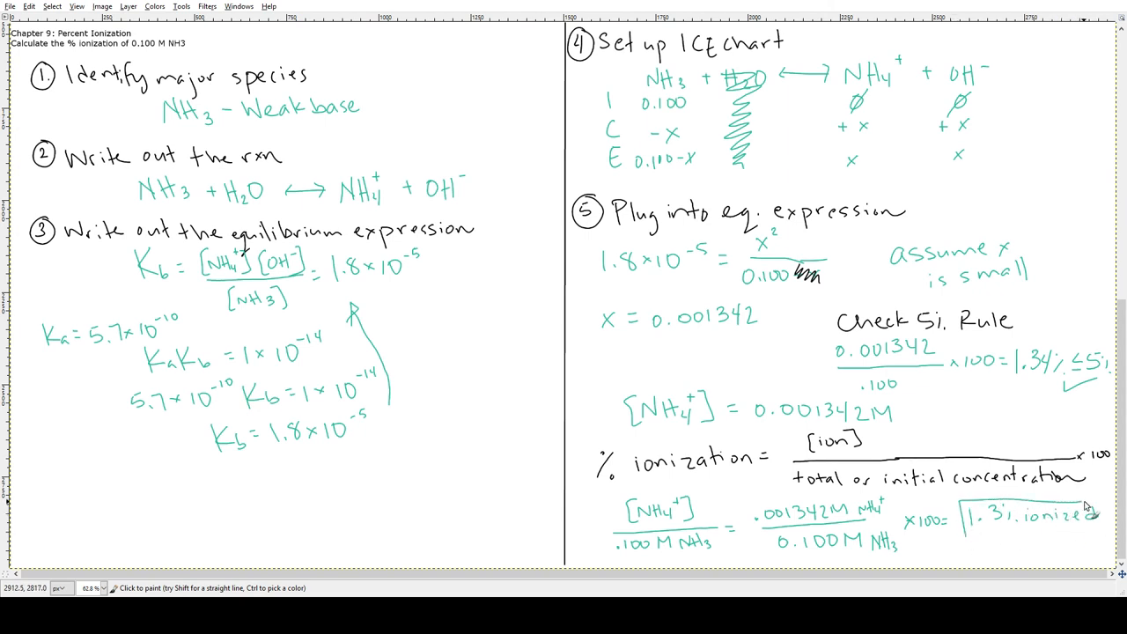
pyautogui.moveTo(969, 498); pyautogui.dragTo(1101, 533)
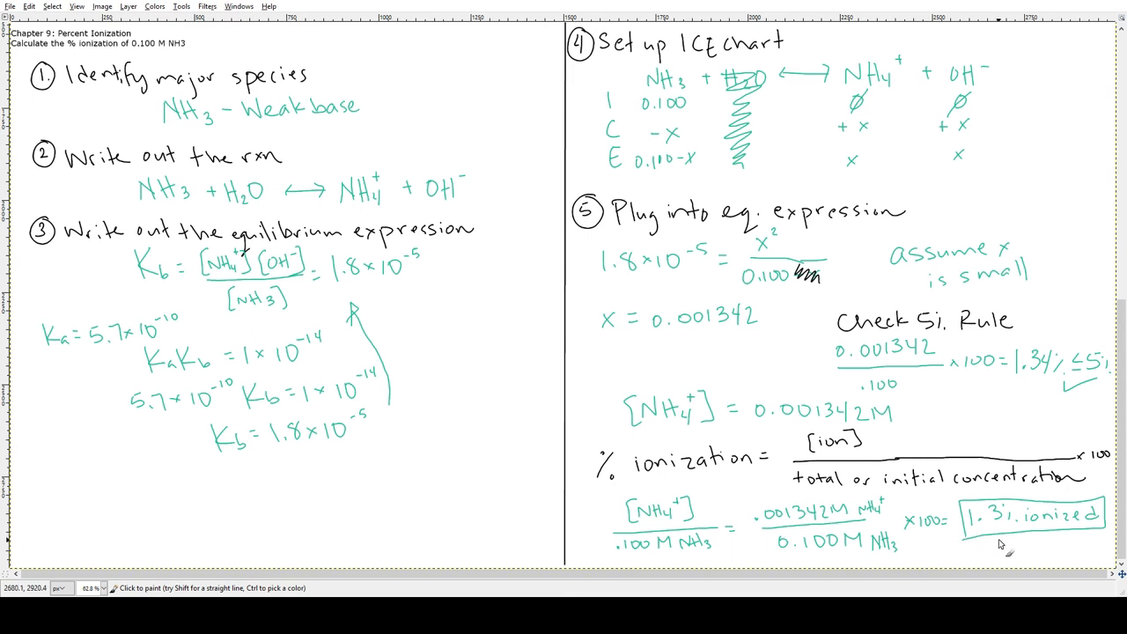
pyautogui.moveTo(993, 527)
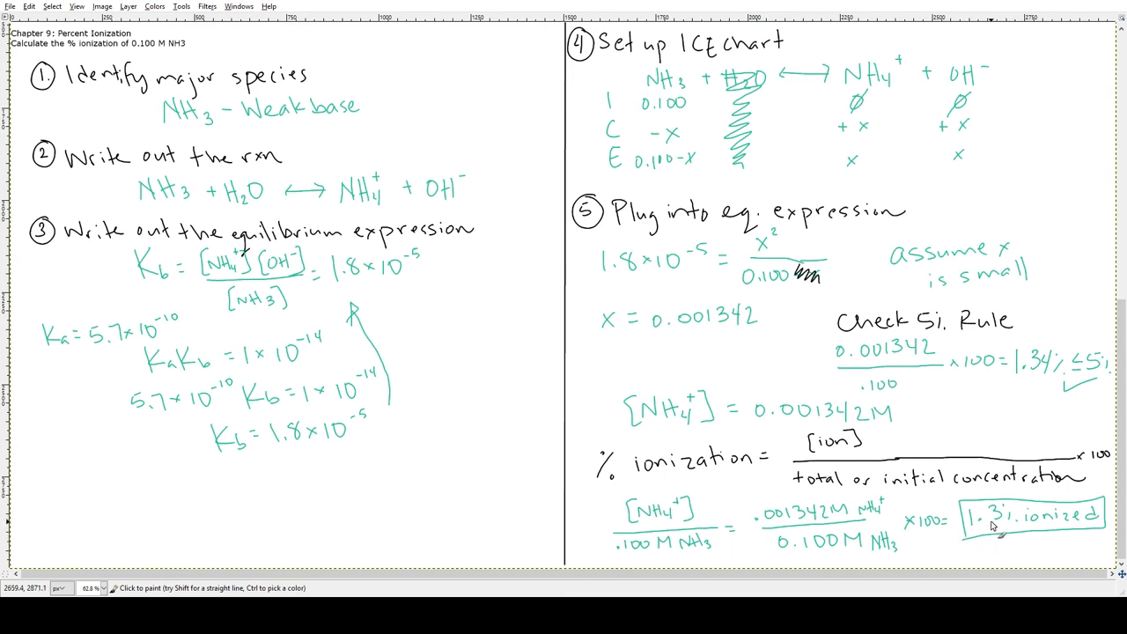
pyautogui.moveTo(985, 541)
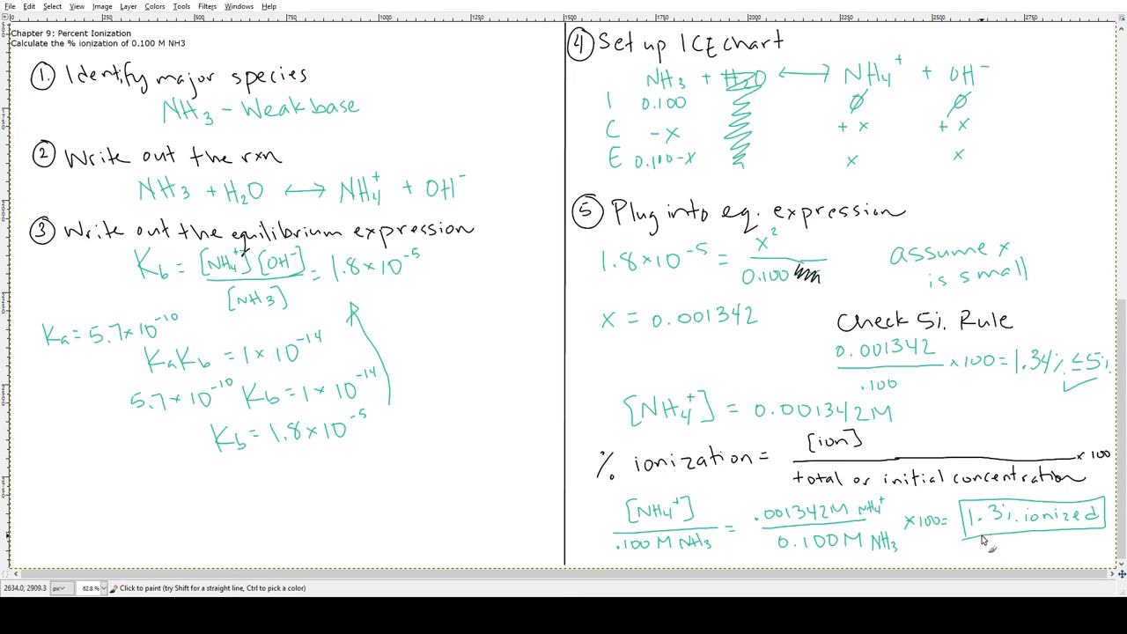
pyautogui.moveTo(991, 547)
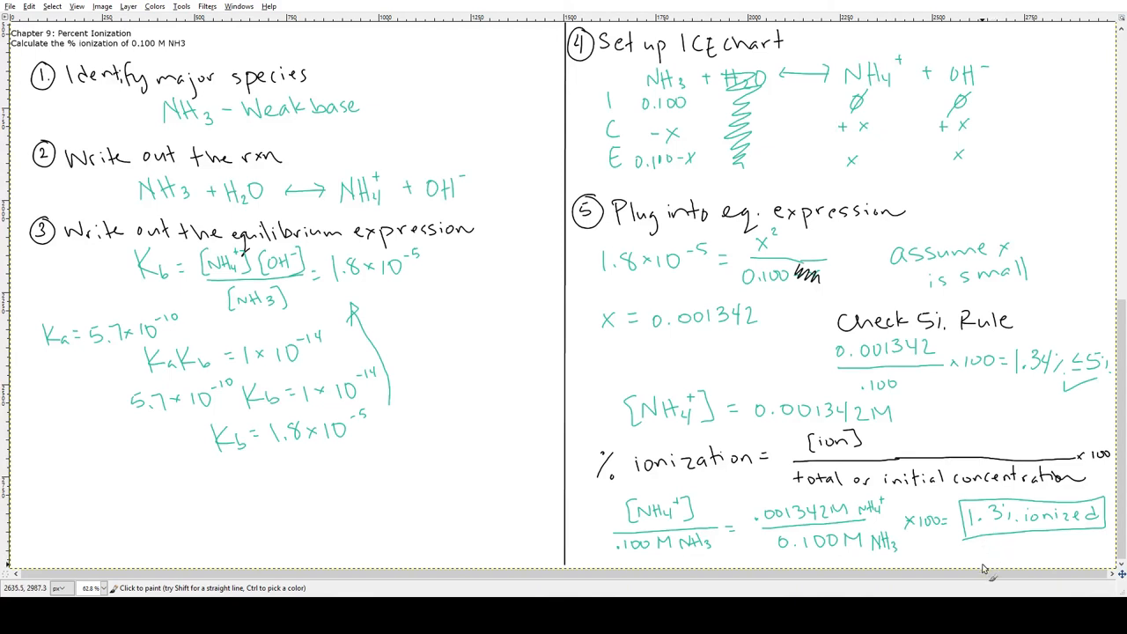
pyautogui.moveTo(985, 562)
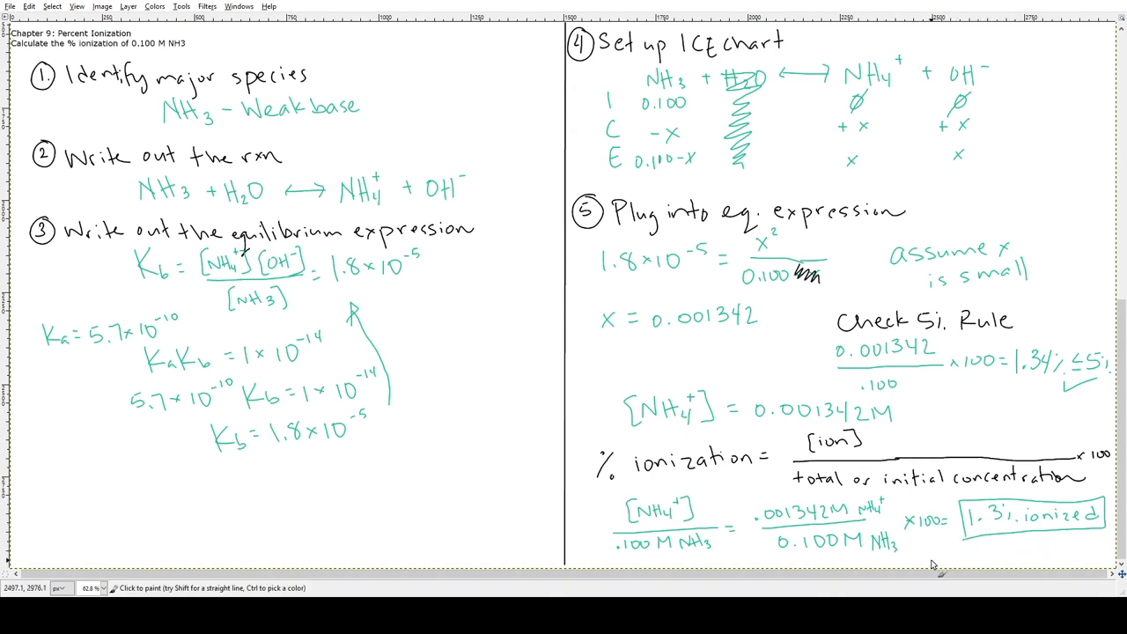
pyautogui.moveTo(960, 568)
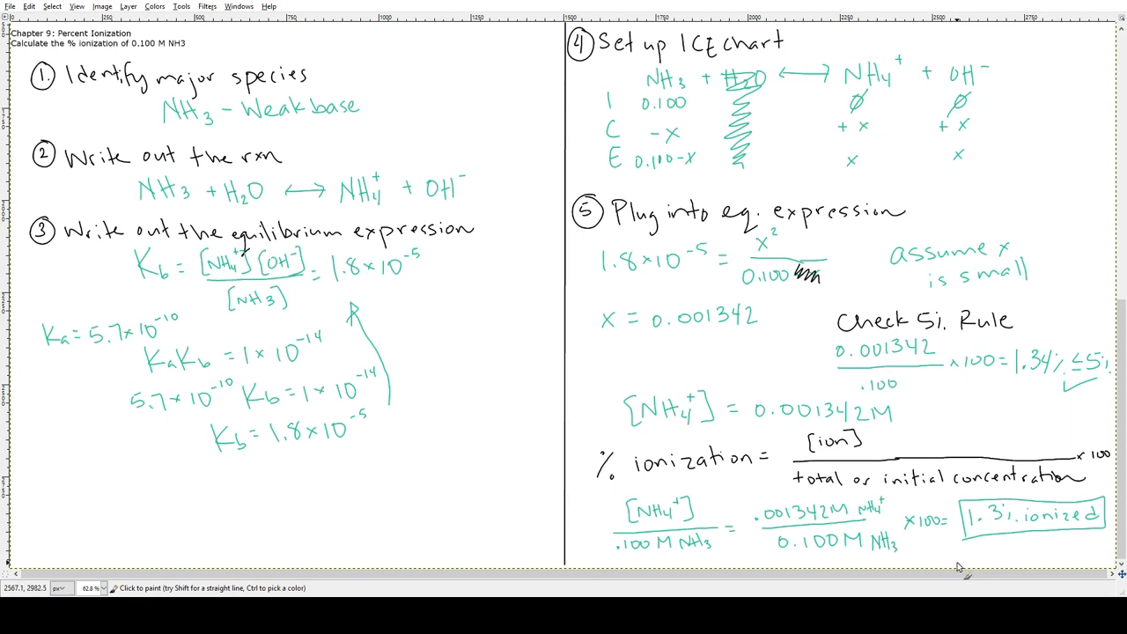
pyautogui.moveTo(1024, 547)
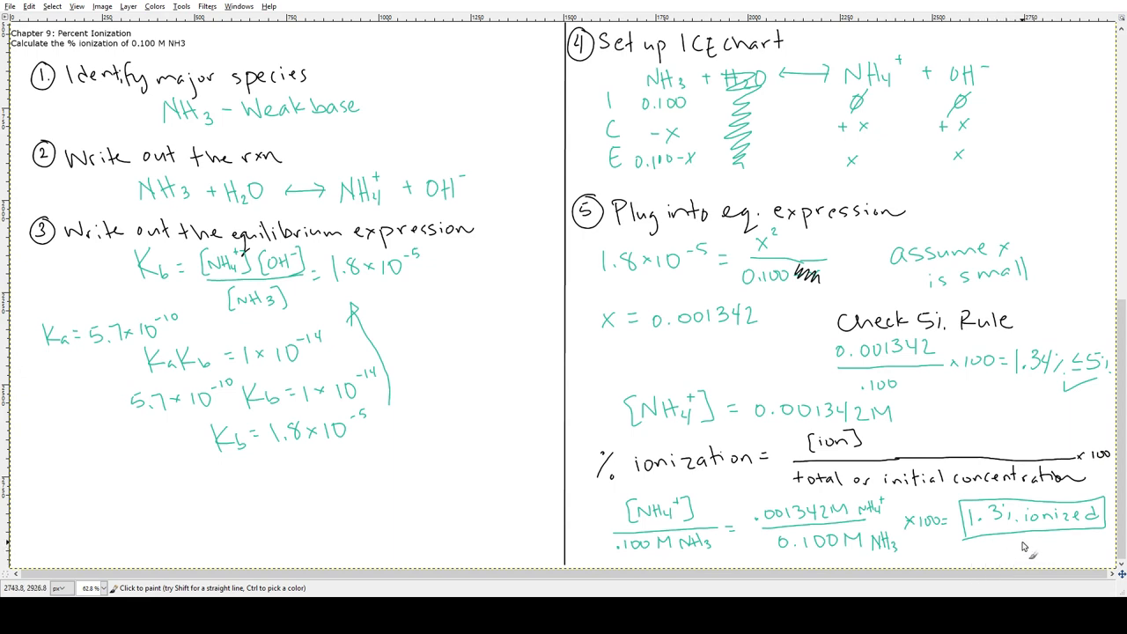
pyautogui.moveTo(973, 560)
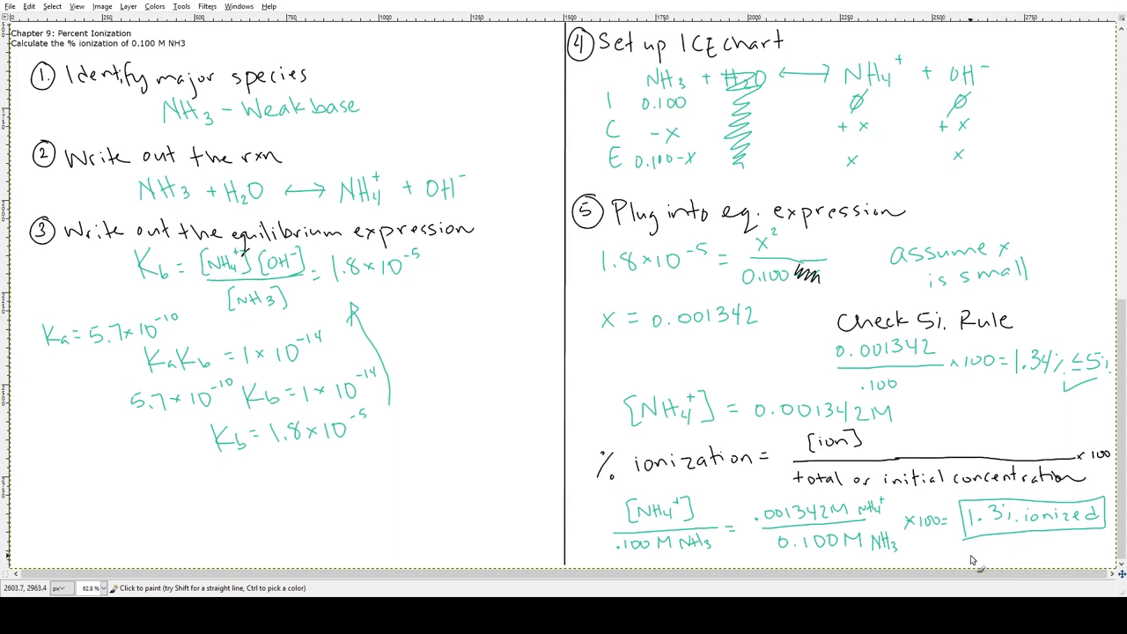
pyautogui.moveTo(977, 570)
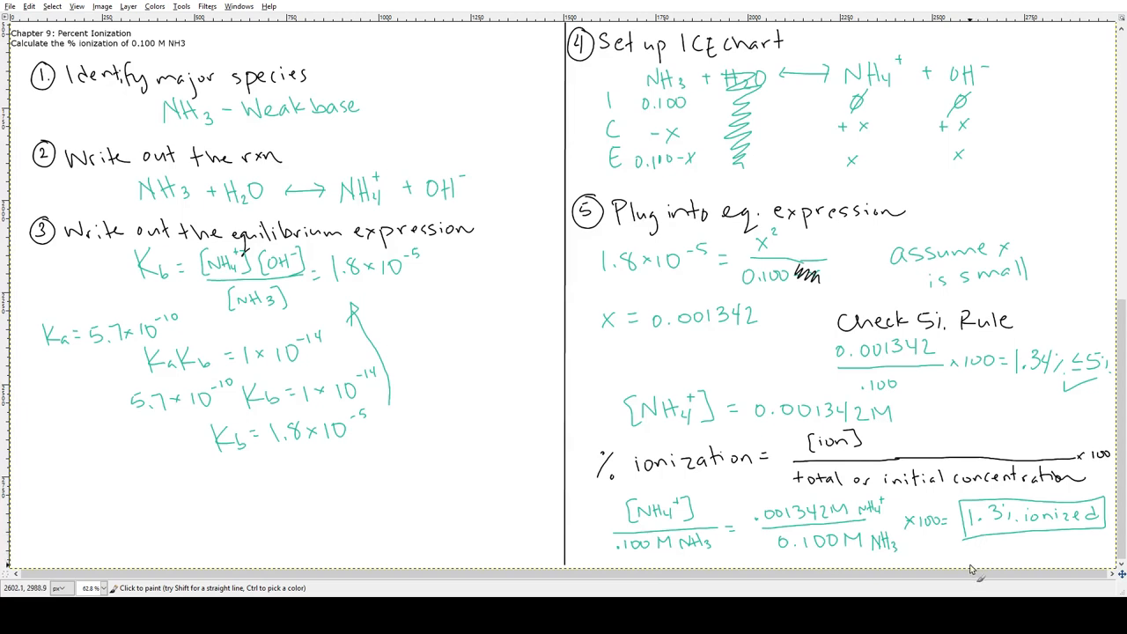